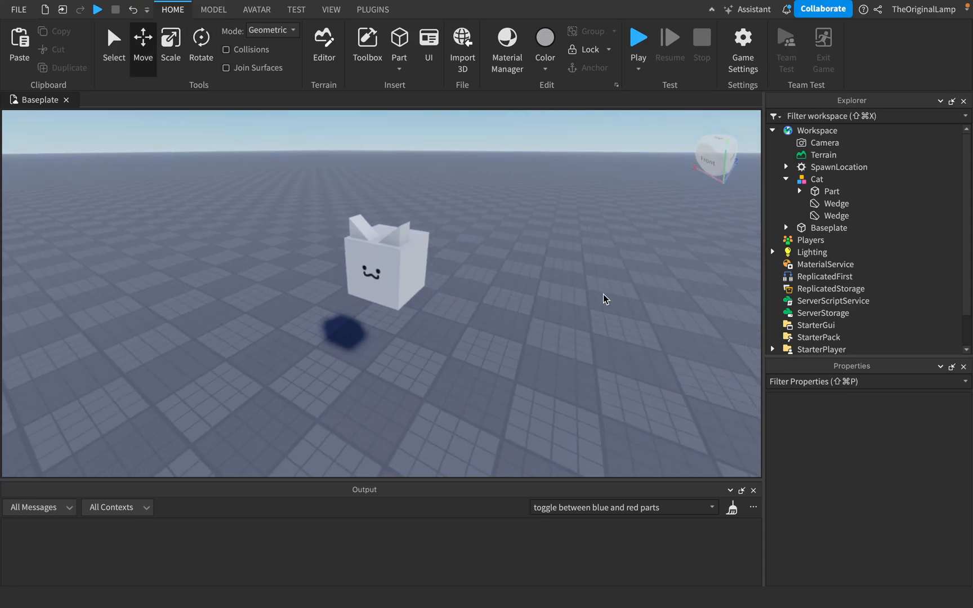
pyautogui.moveTo(540, 227)
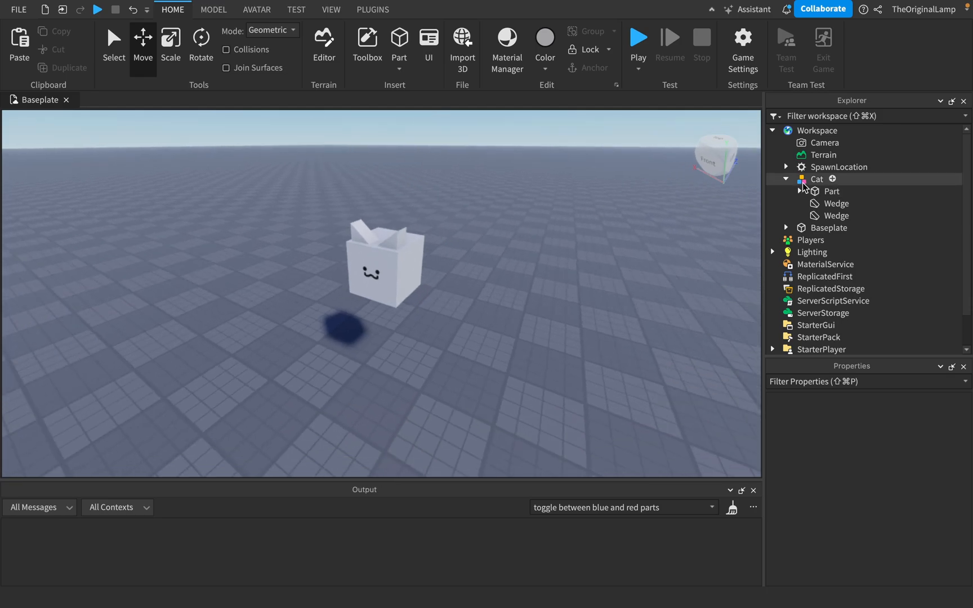
# - Select the cat's body part and wedge ears together in the Explorer, then clear the selection
pyautogui.click(786, 191)
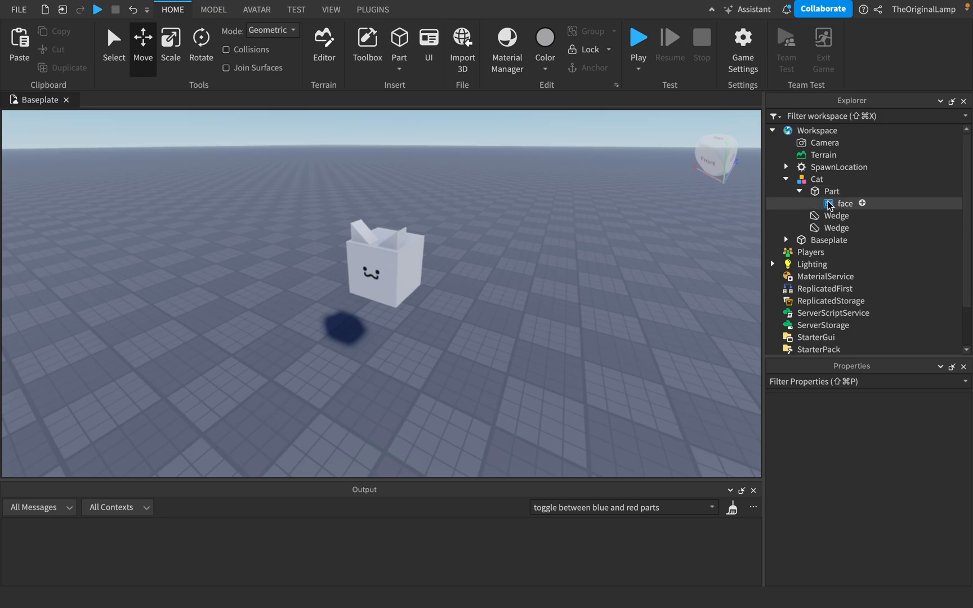
pyautogui.click(832, 191)
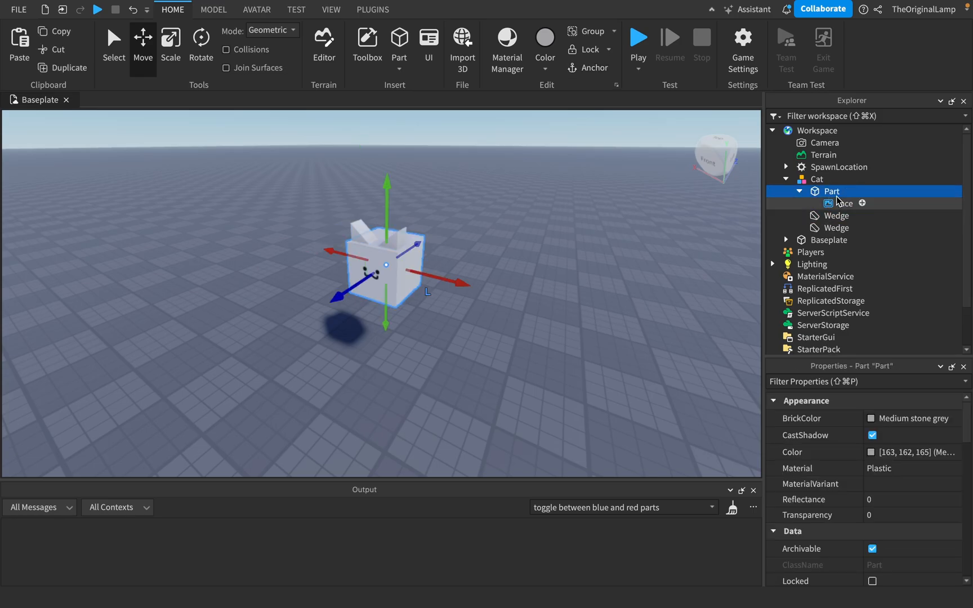
pyautogui.click(836, 228)
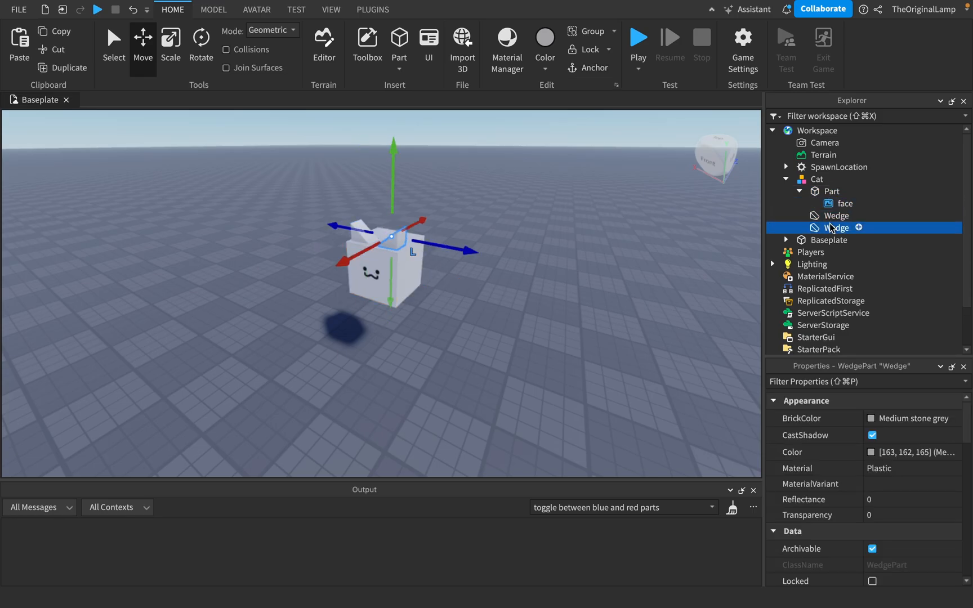
pyautogui.click(817, 179)
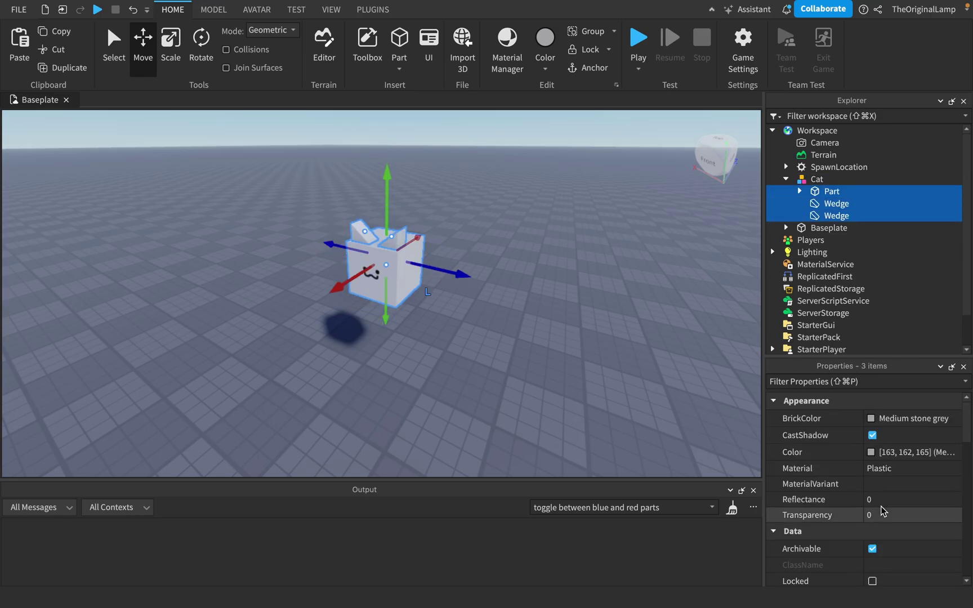
pyautogui.scroll(-3)
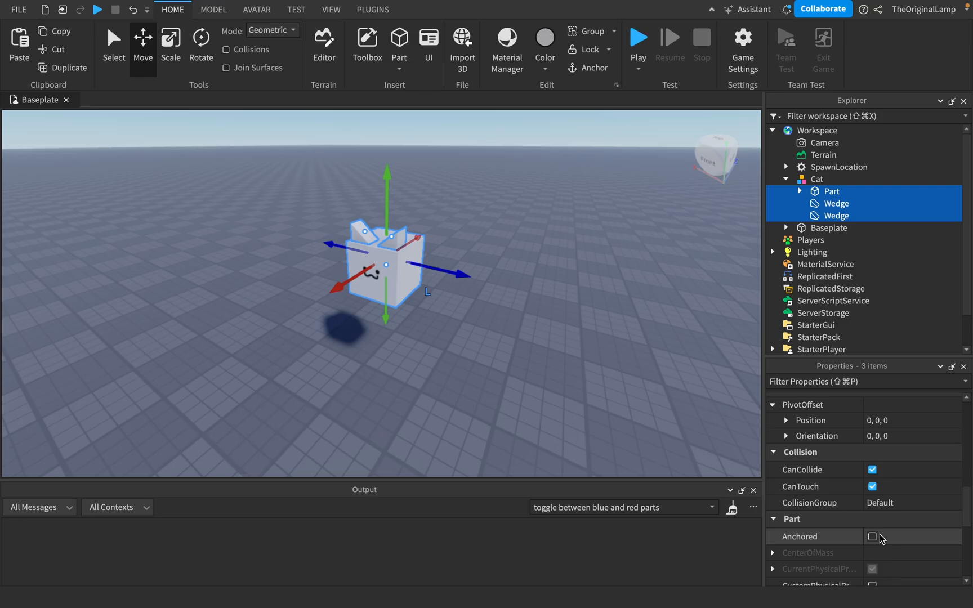
pyautogui.click(816, 179)
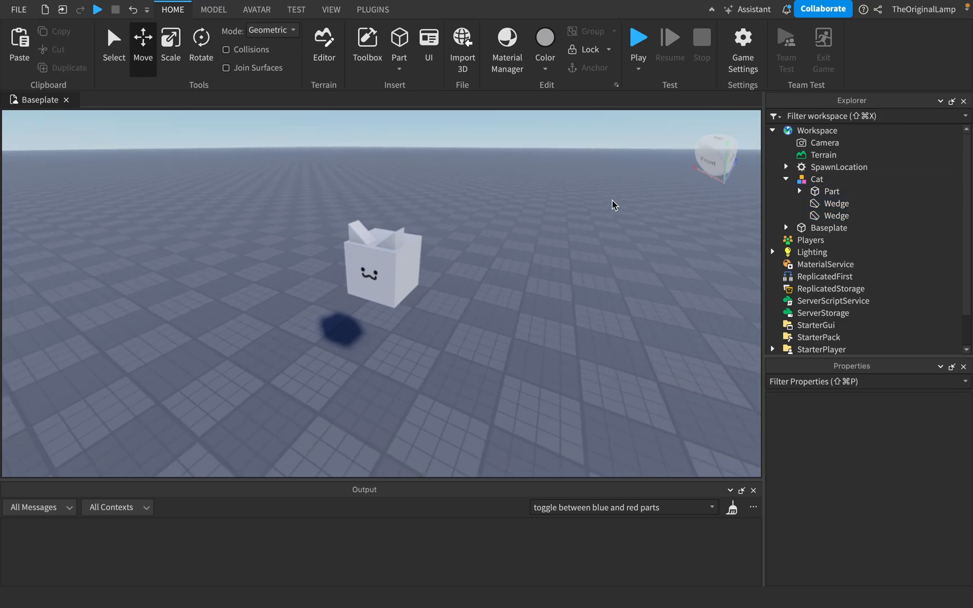
pyautogui.moveTo(606, 234)
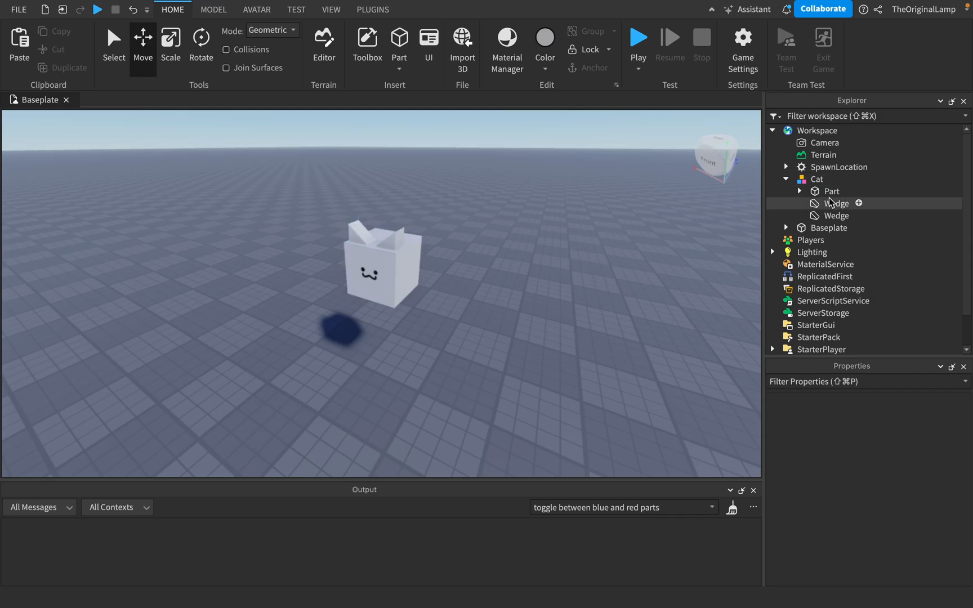
# - Apply a new position to the cat's body part and run a brief play test
pyautogui.click(832, 190)
pyautogui.write('1')
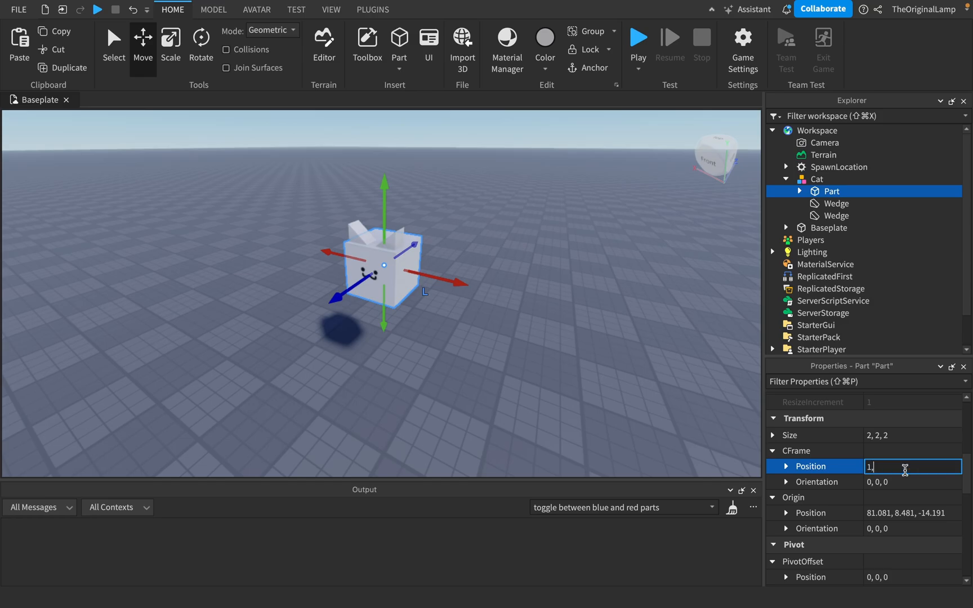
pyautogui.press('Enter')
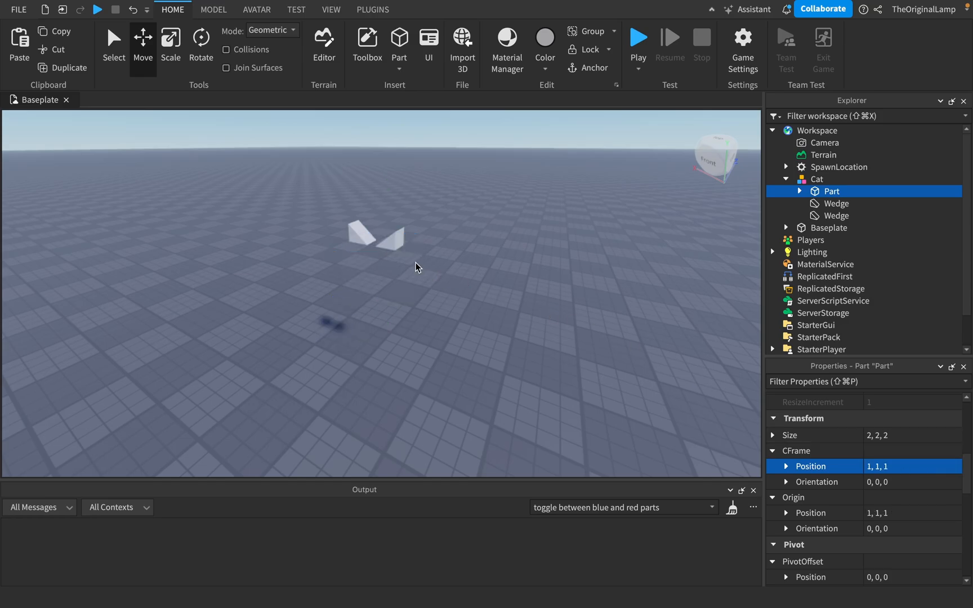
pyautogui.moveTo(865, 208)
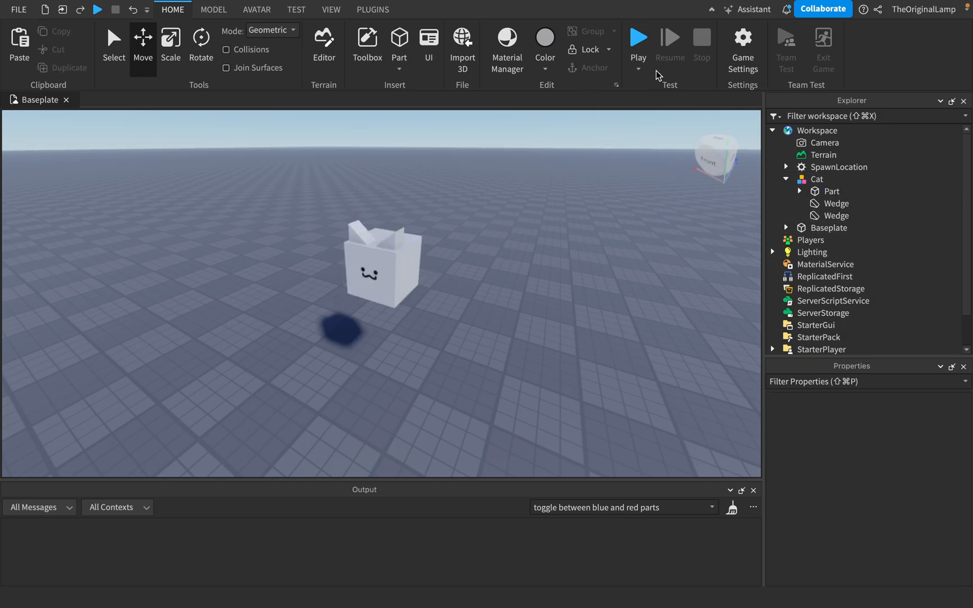
pyautogui.click(638, 37)
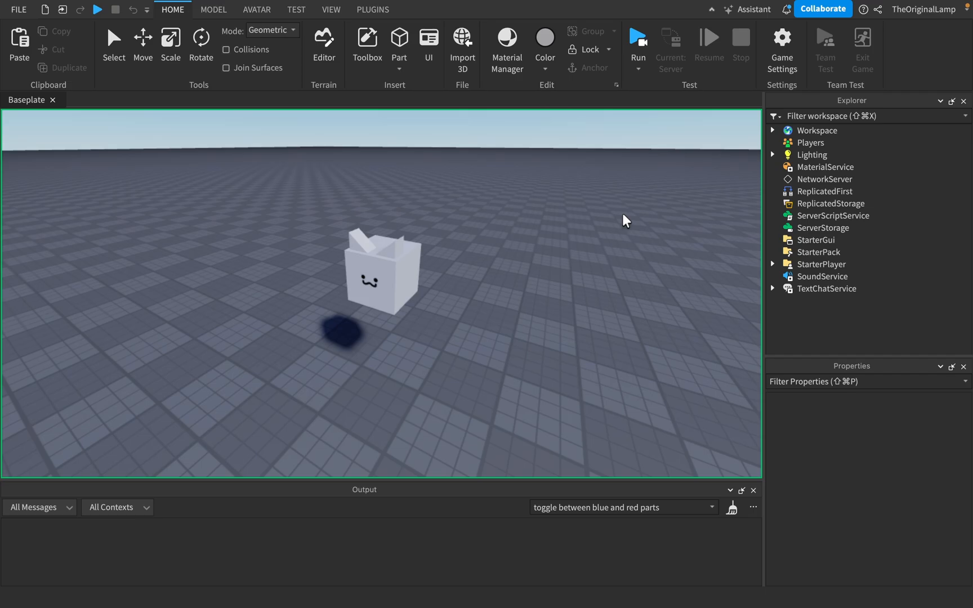
pyautogui.click(638, 37)
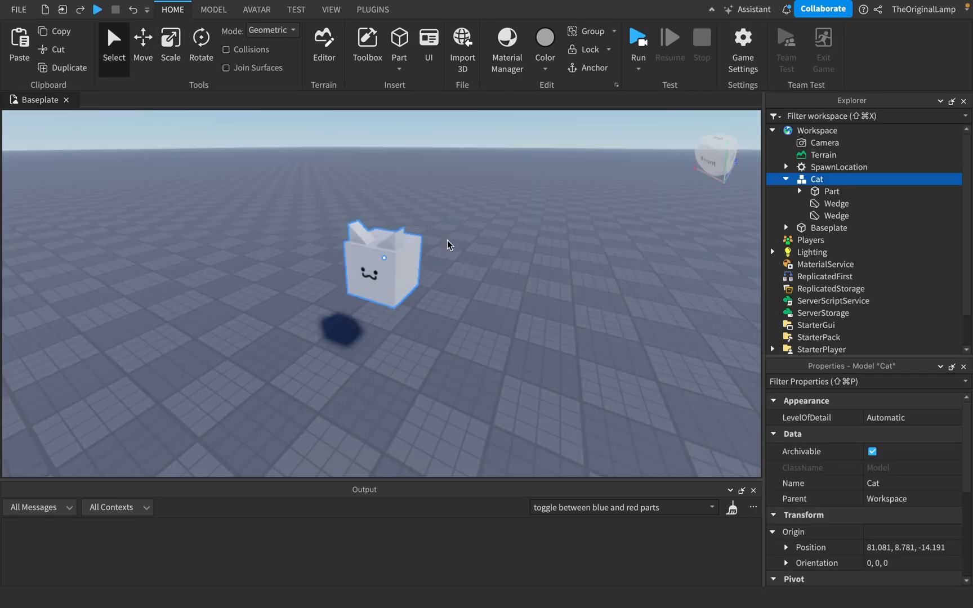
# - Tilt the whole Cat model about 130 degrees onto its side, lower and farther away
pyautogui.click(200, 41)
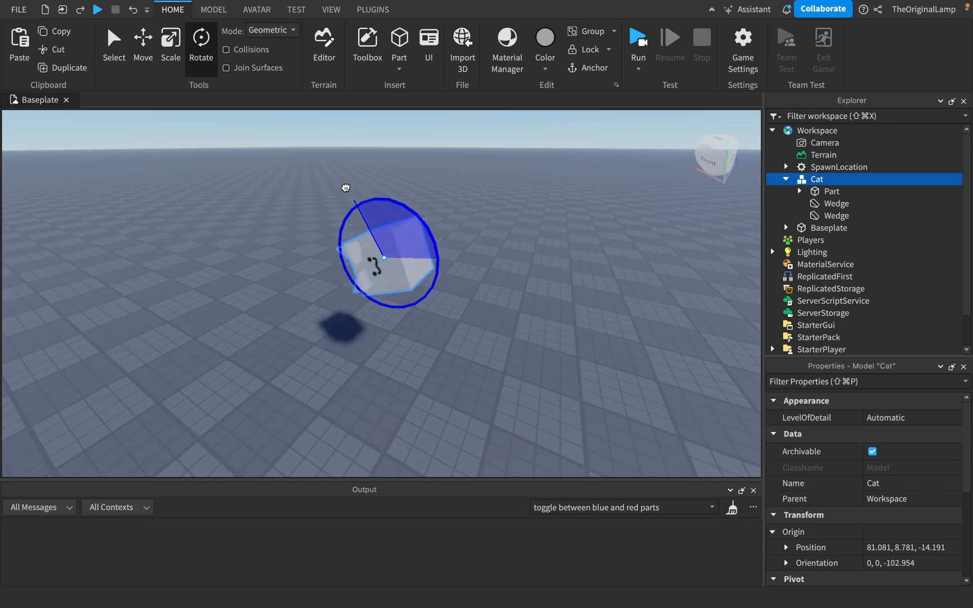
pyautogui.click(637, 38)
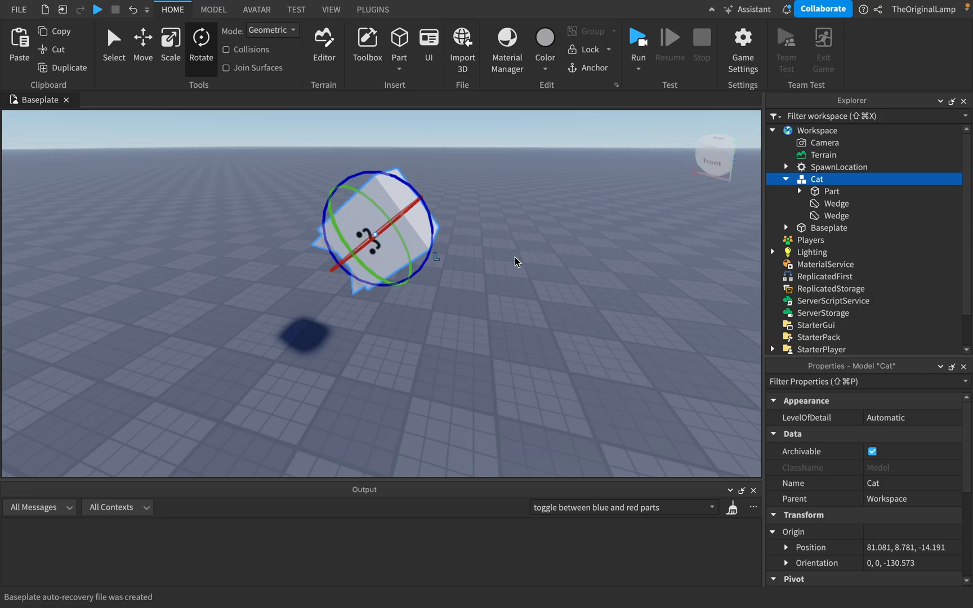
pyautogui.scroll(-3)
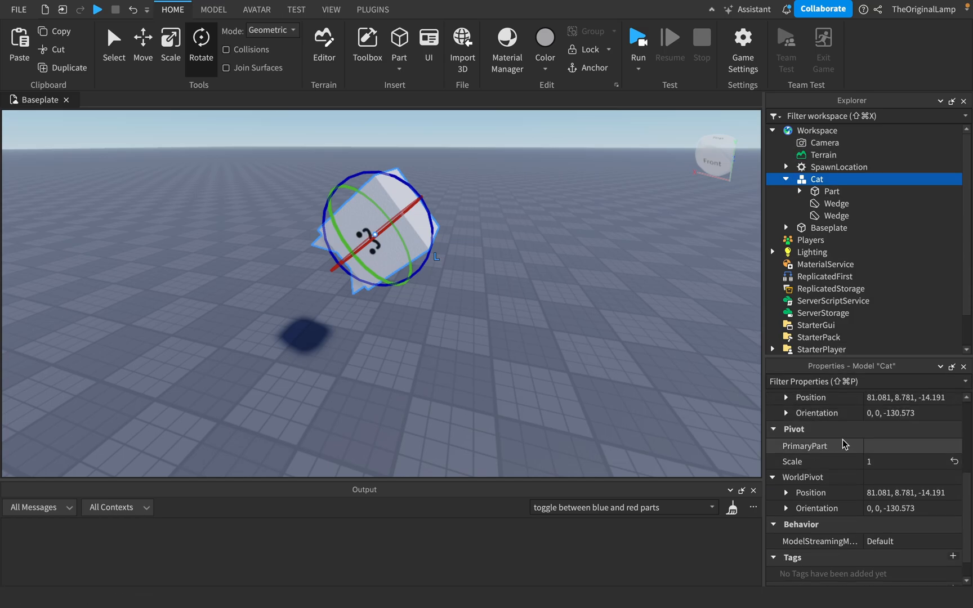
pyautogui.moveTo(855, 463)
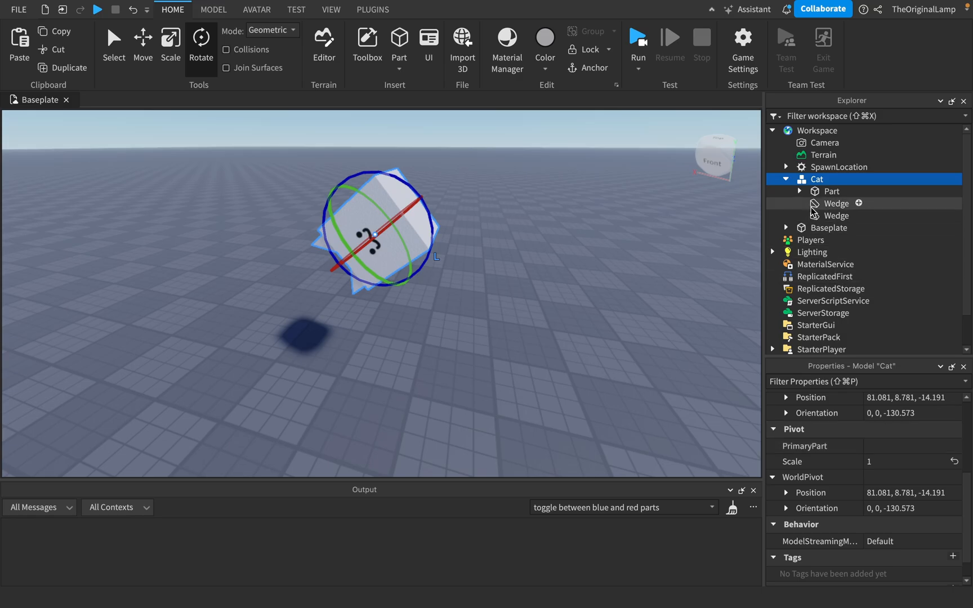
pyautogui.moveTo(438, 175)
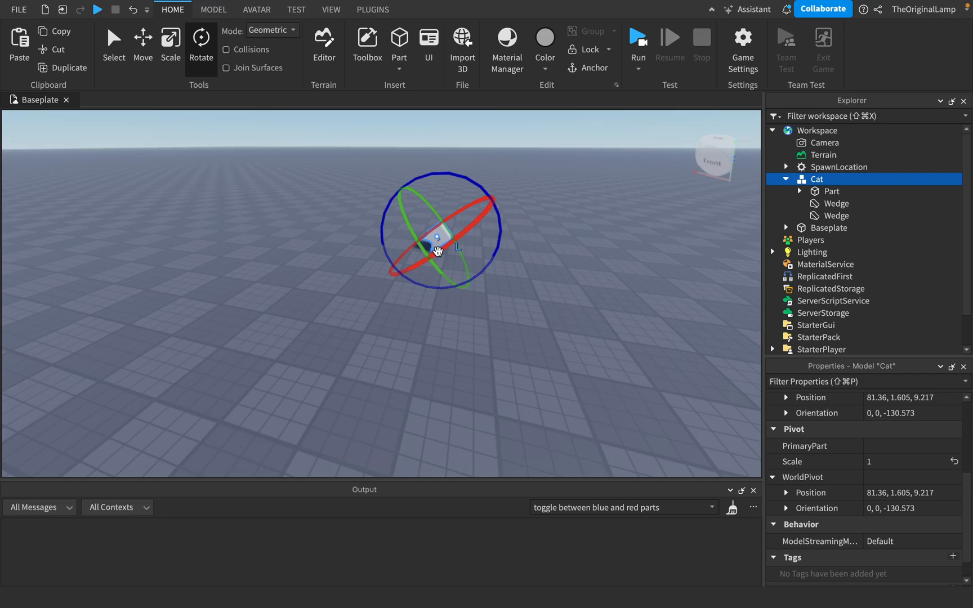
# - Rotate the cat back to about -6 degrees, then inspect both wedge ears and the body part
pyautogui.moveTo(438, 251); pyautogui.dragTo(415, 295)
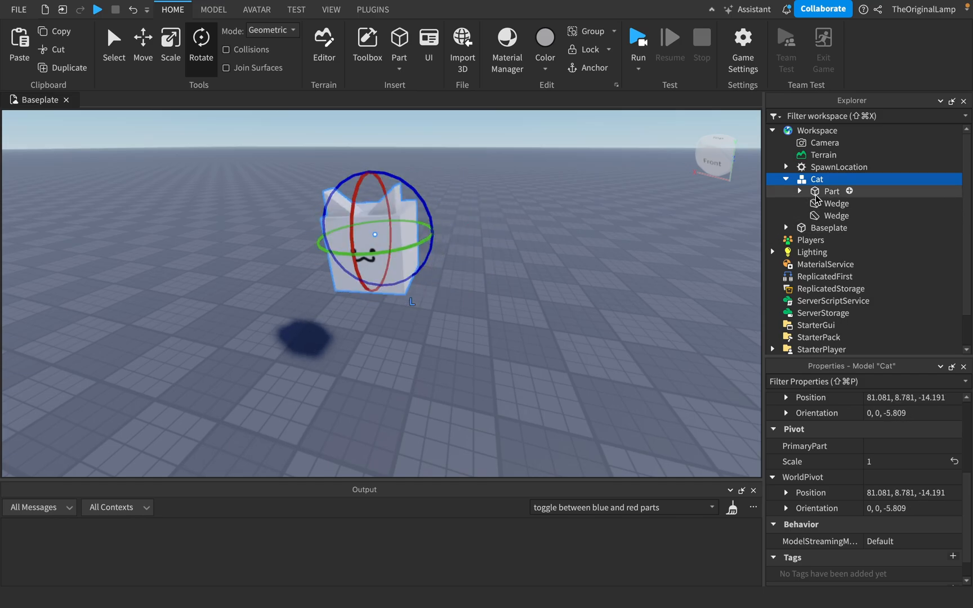
pyautogui.click(836, 215)
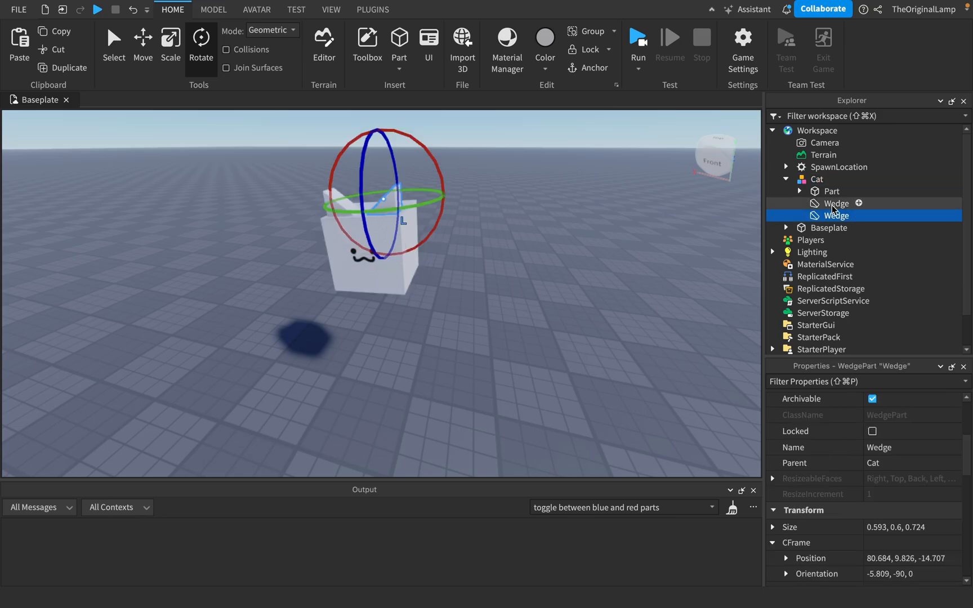
pyautogui.click(836, 203)
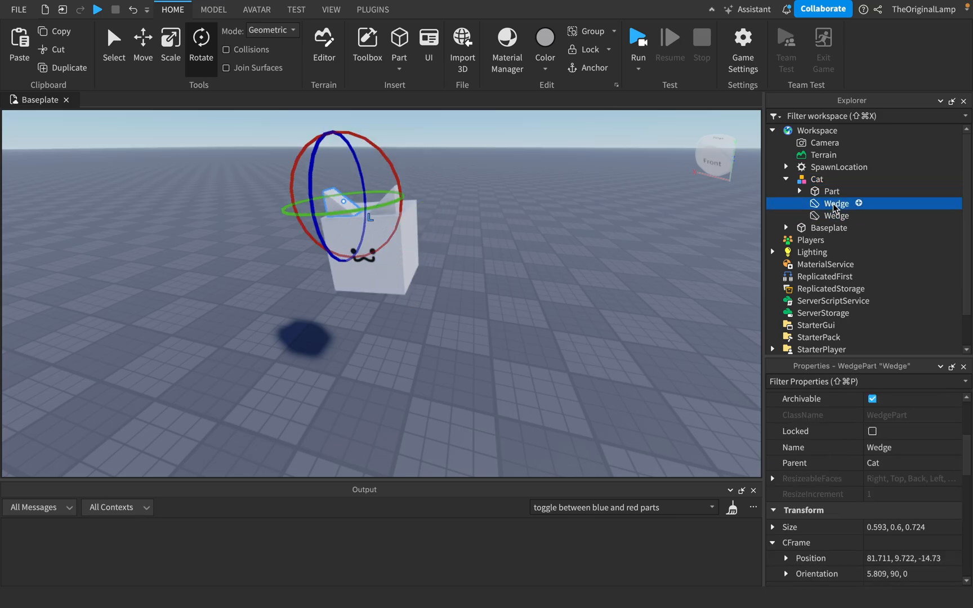
pyautogui.click(831, 191)
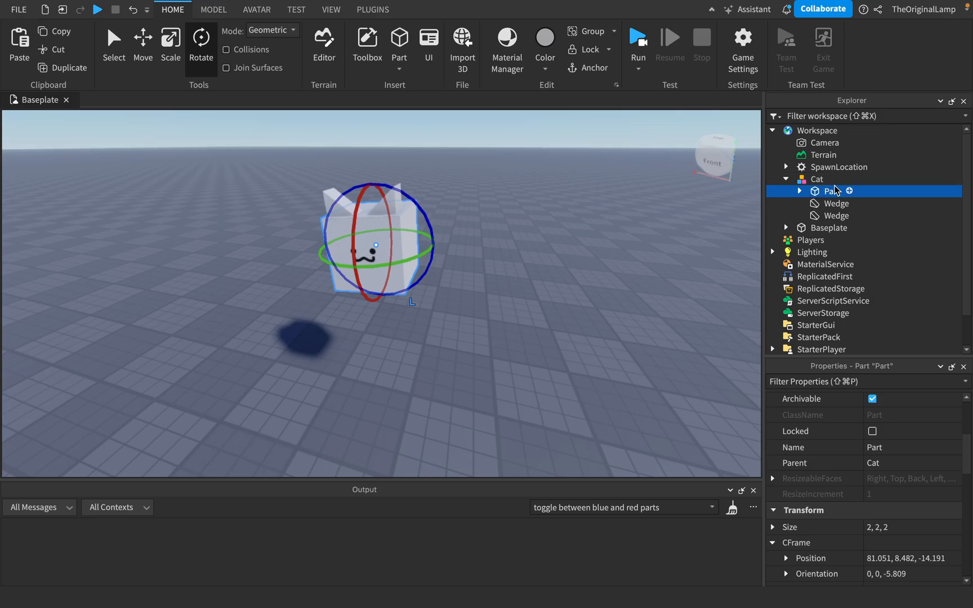
pyautogui.moveTo(814, 179)
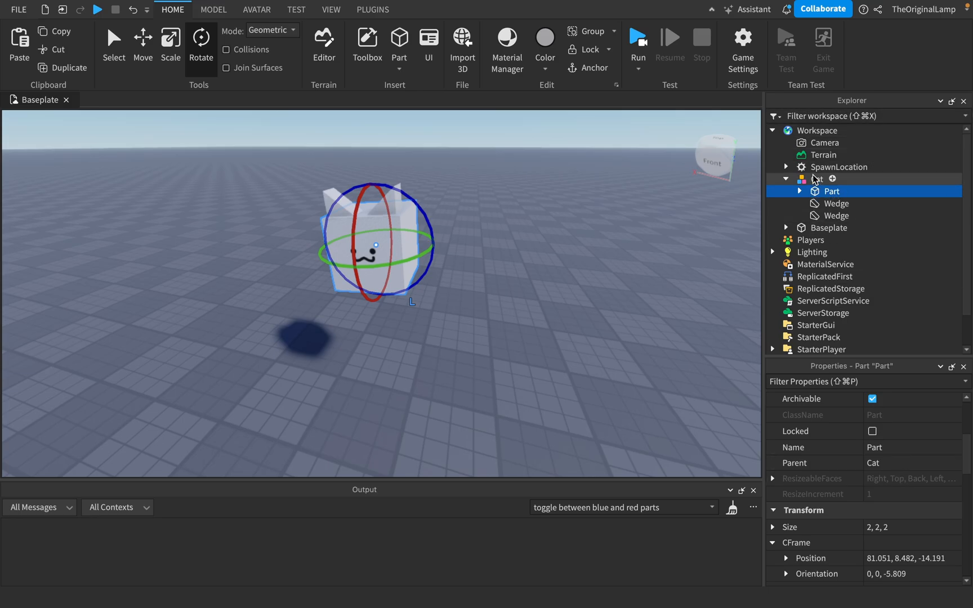
# - Check an ear and the body, then select the Cat model: PrimaryPart is Part, zero pivot offset
pyautogui.click(816, 179)
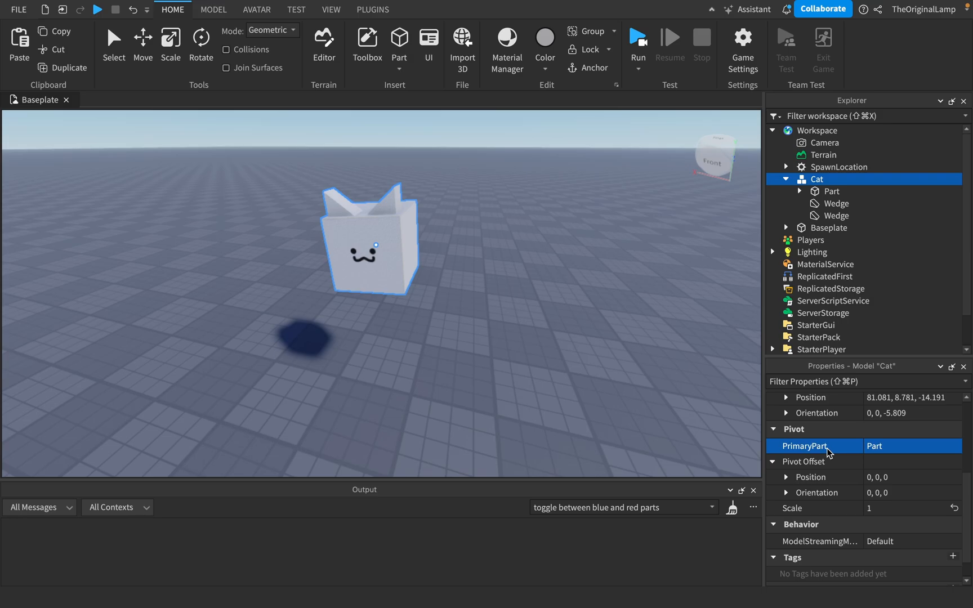
pyautogui.click(836, 203)
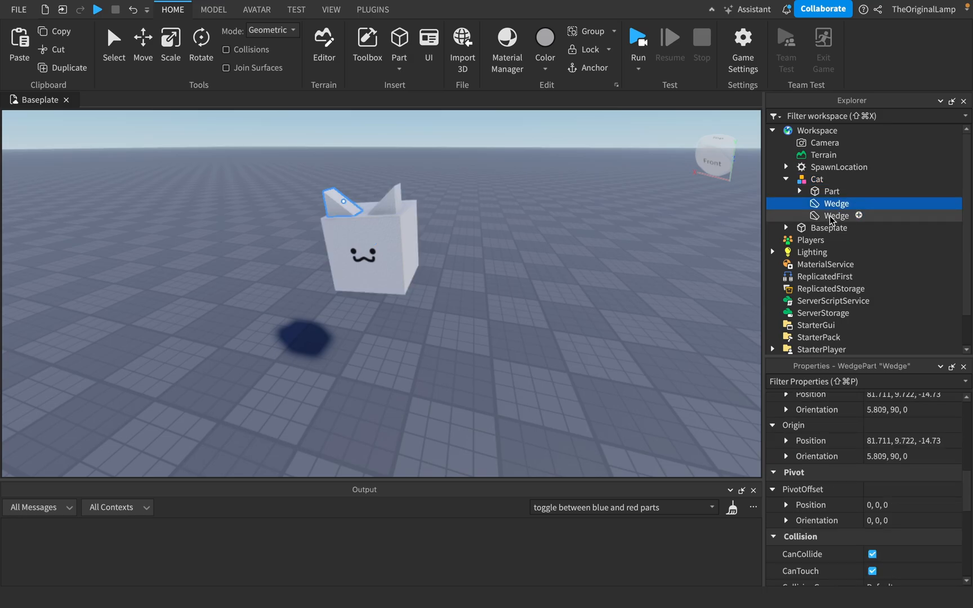
pyautogui.click(832, 191)
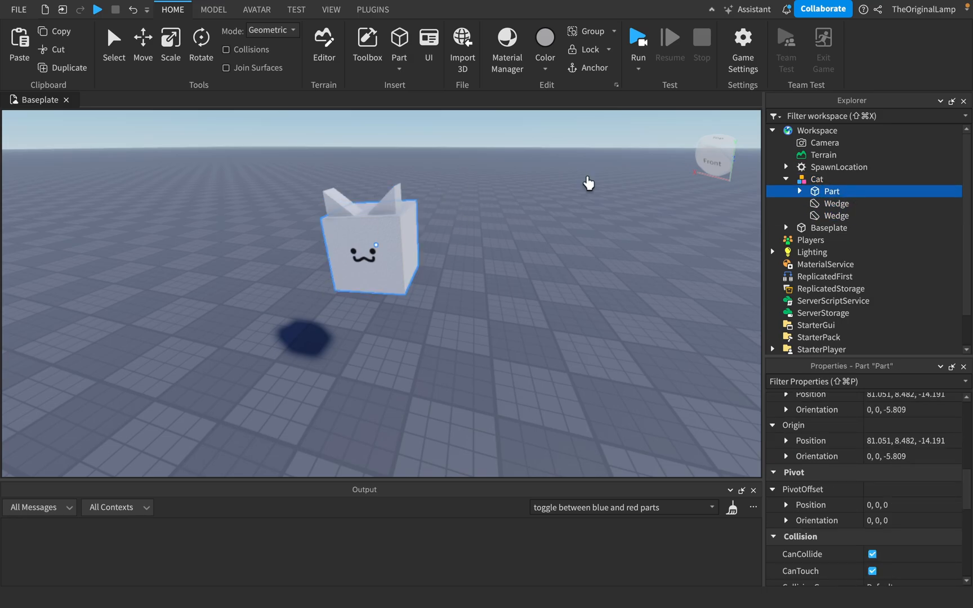
pyautogui.click(817, 179)
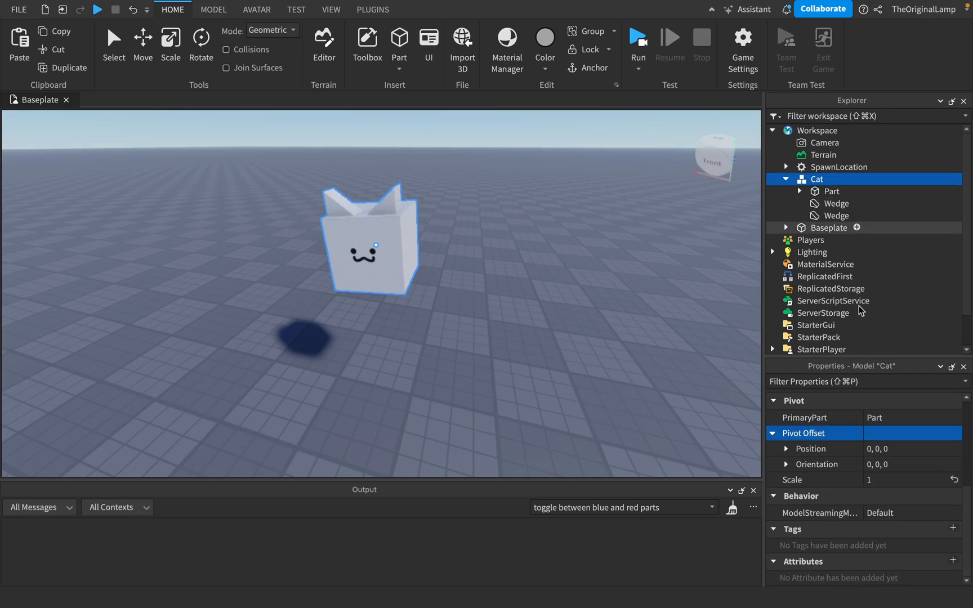
pyautogui.moveTo(433, 279)
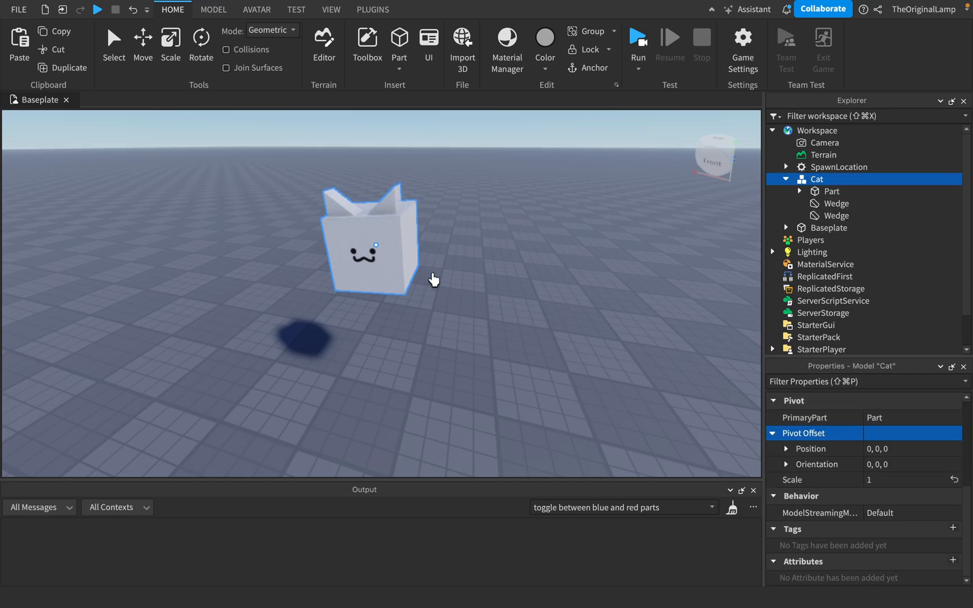
# - Rotate the whole Cat model with the Rotate tool to roughly -133 degrees
pyautogui.click(201, 44)
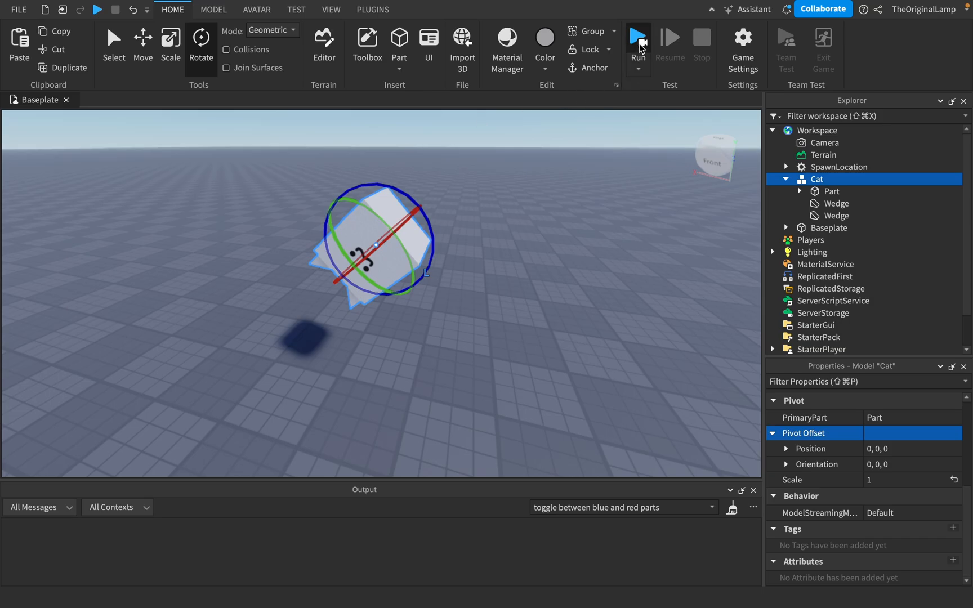
pyautogui.click(637, 39)
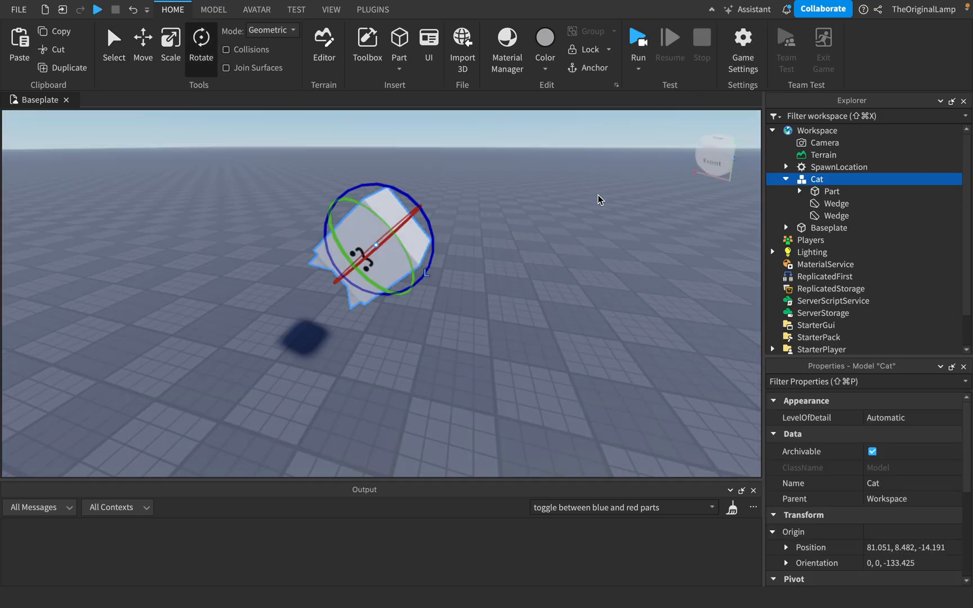
pyautogui.moveTo(822, 198)
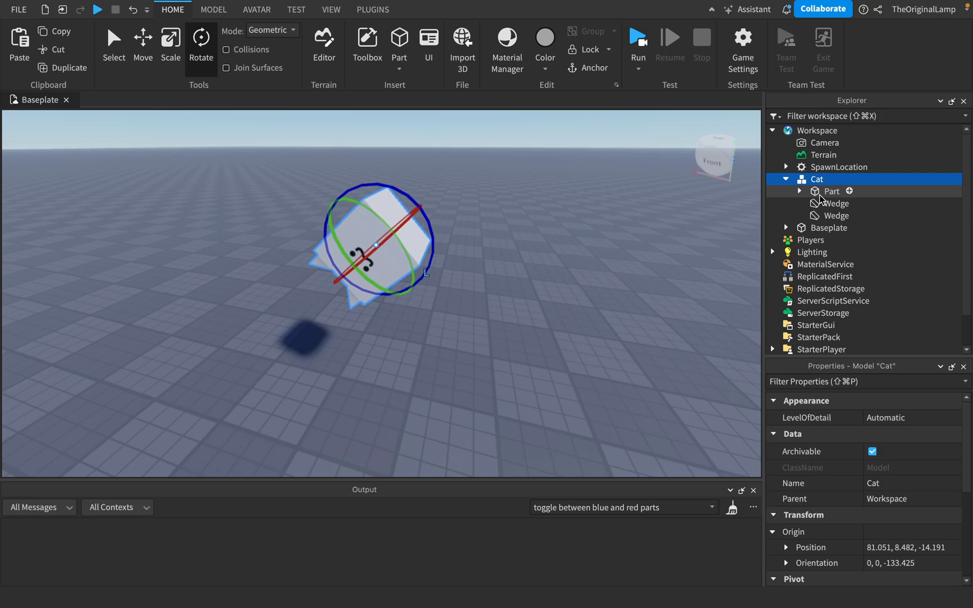
pyautogui.moveTo(828, 204)
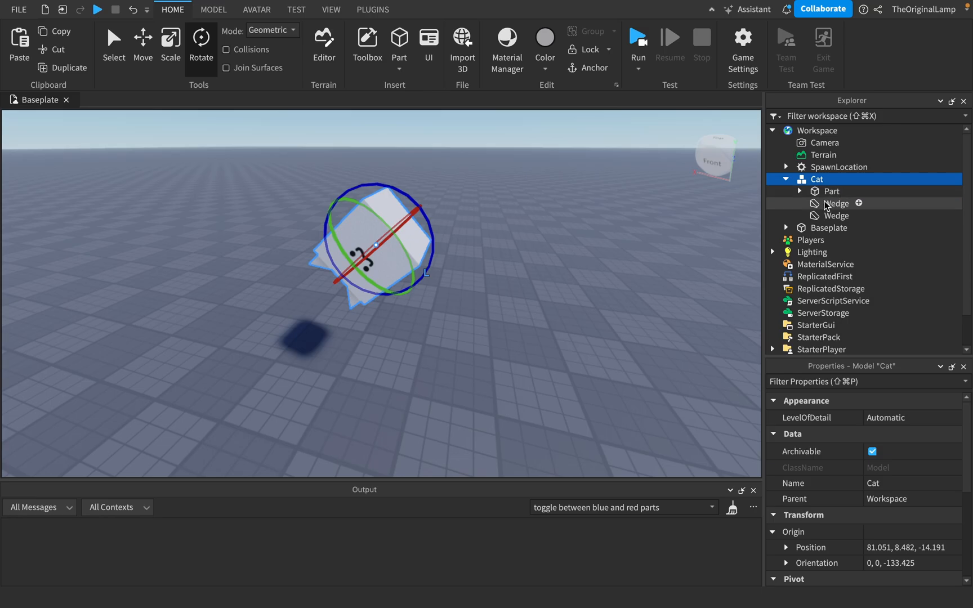
pyautogui.moveTo(815, 191)
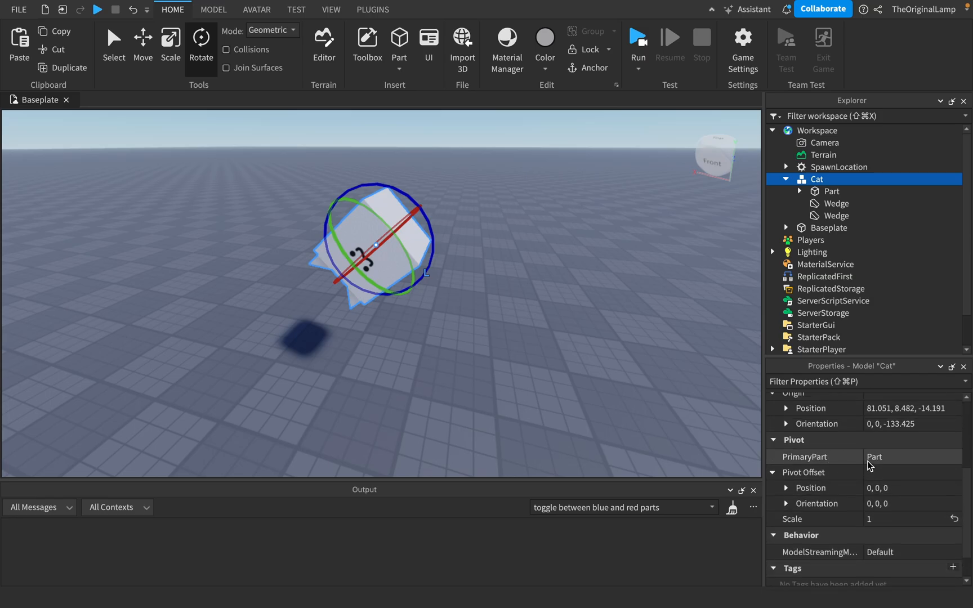
# - Compare a wedge ear with the body part, which matches the model's -133-degree orientation
pyautogui.click(798, 191)
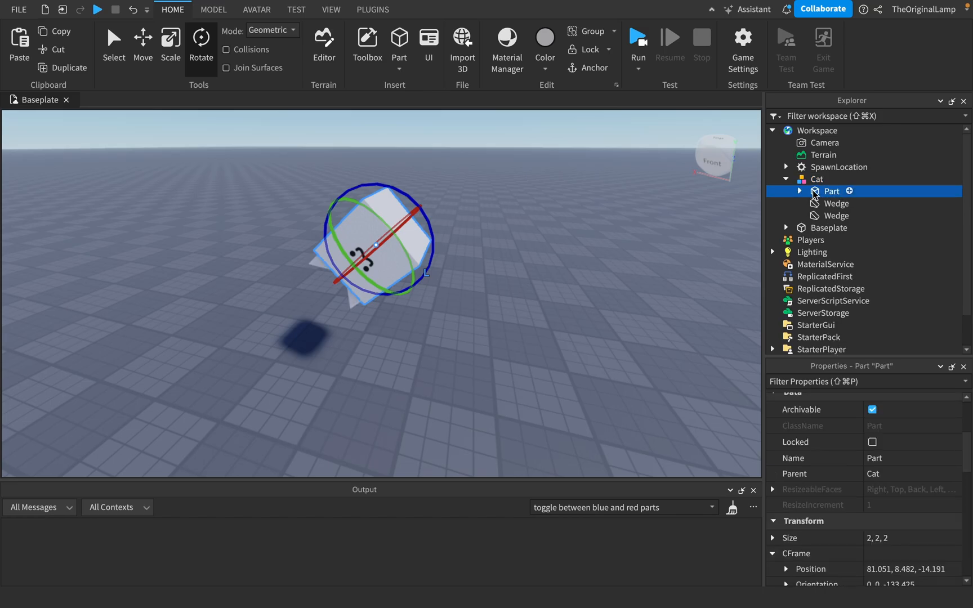
pyautogui.click(836, 215)
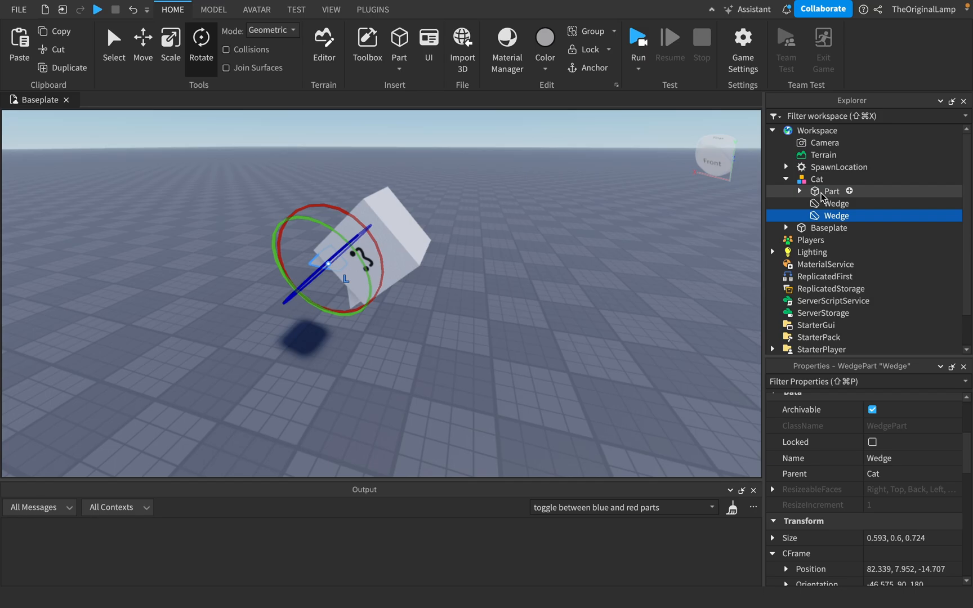
pyautogui.click(831, 191)
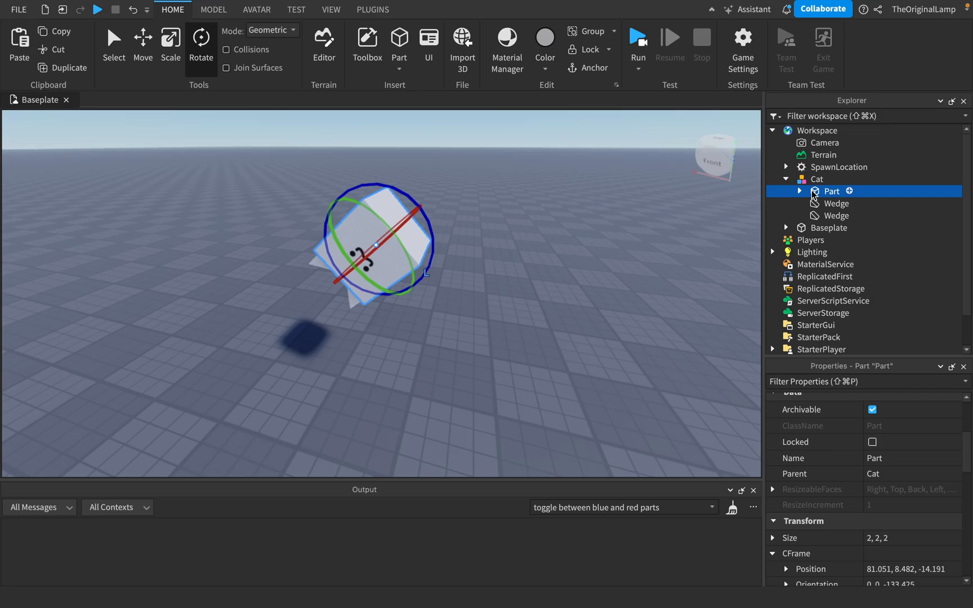
pyautogui.moveTo(844, 200)
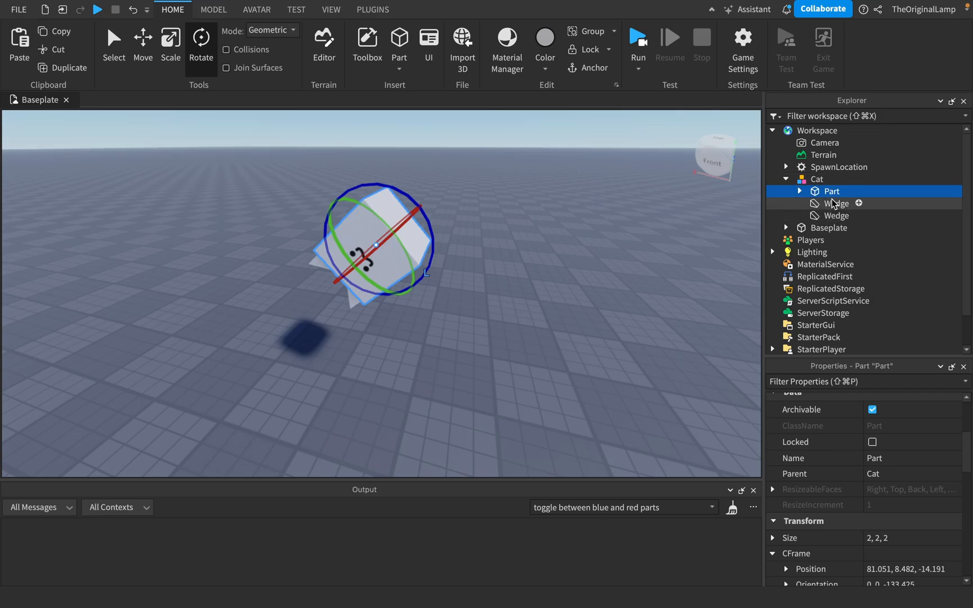
# - Insert two WeldConstraints under the body part and inspect the first one's empty part links
pyautogui.click(837, 204)
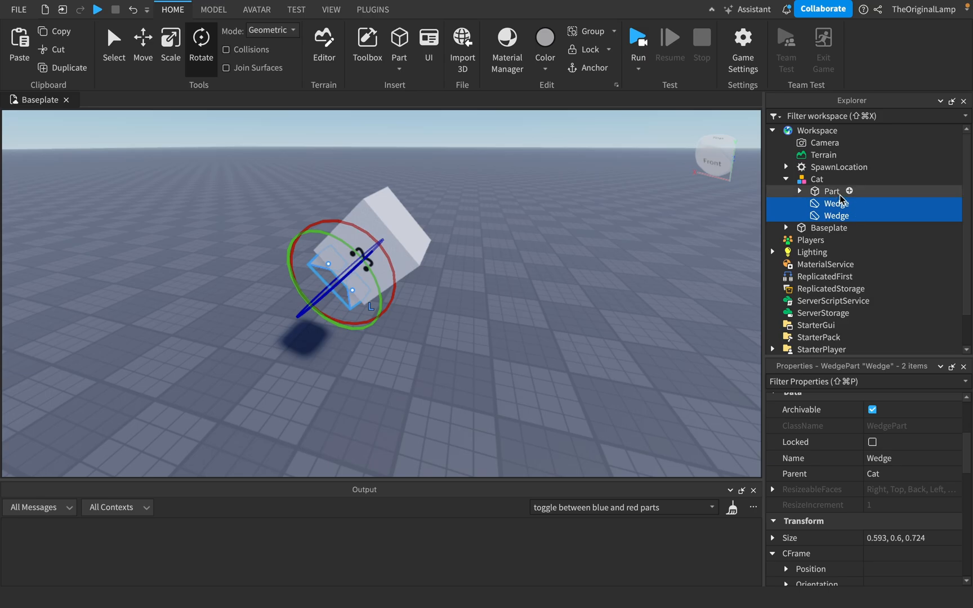
pyautogui.click(849, 191)
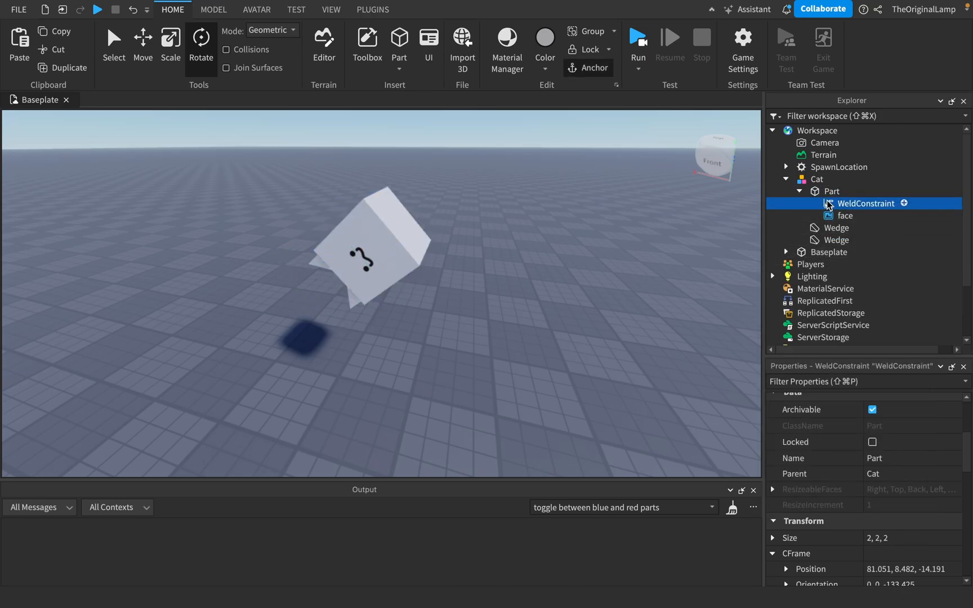
pyautogui.click(832, 190)
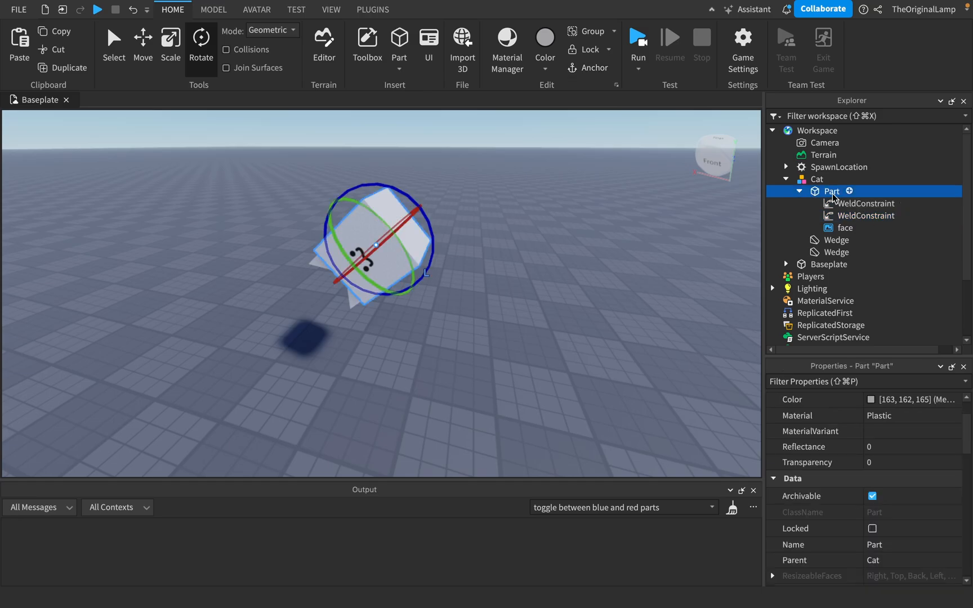
pyautogui.click(865, 204)
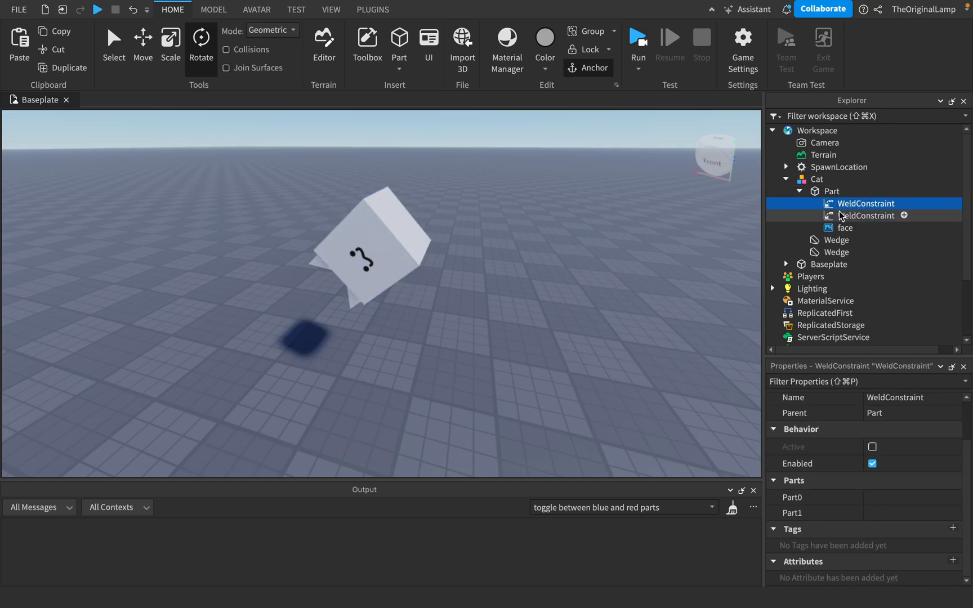
pyautogui.click(832, 190)
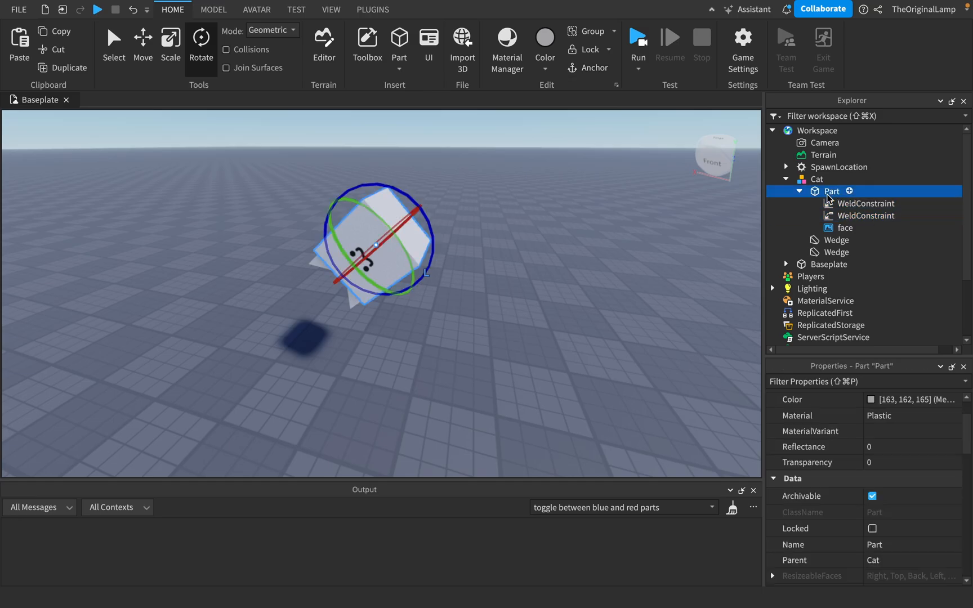
pyautogui.moveTo(828, 252)
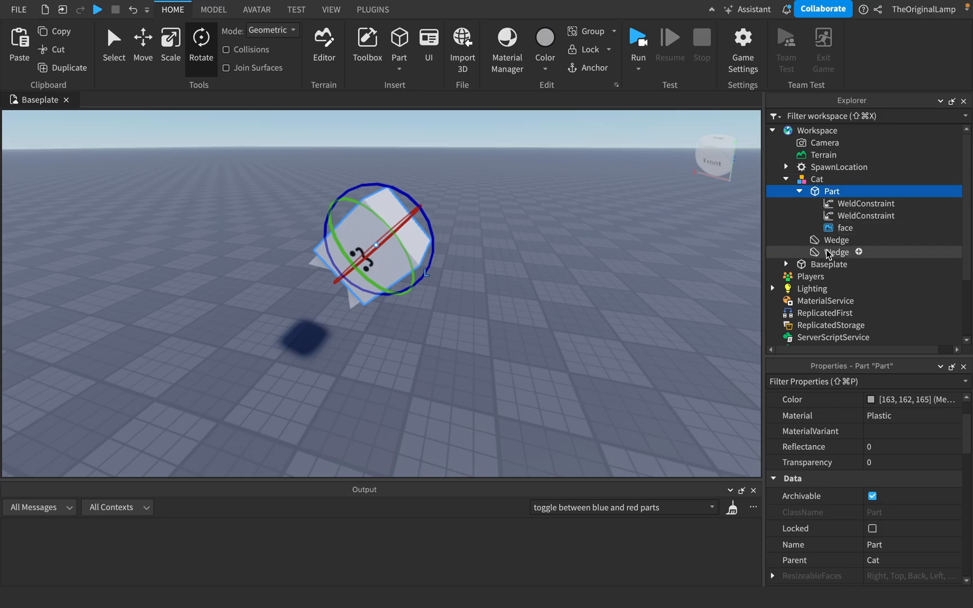
# - Set the first WeldConstraint's Part0 to the body part, then choose its Part1
pyautogui.click(866, 204)
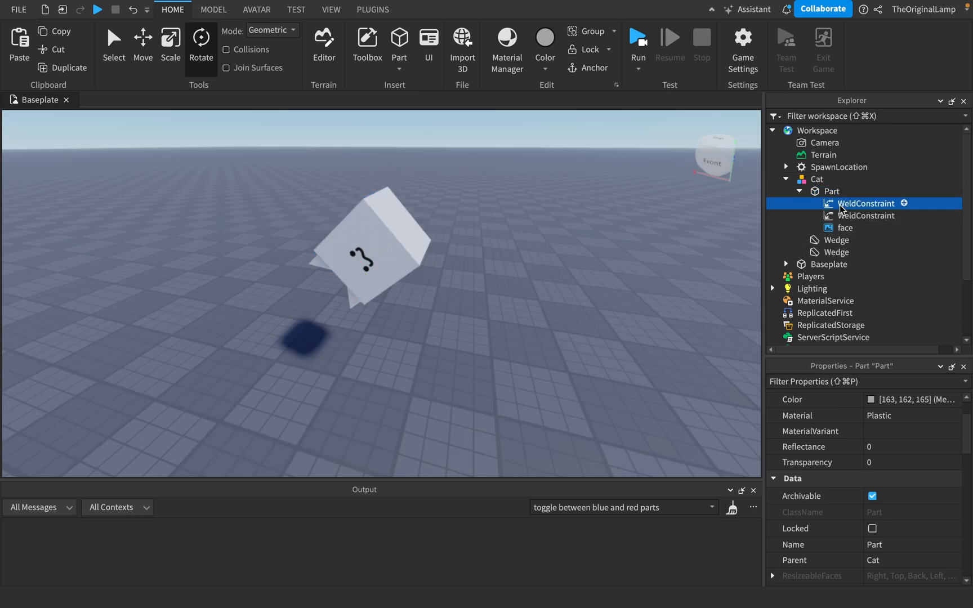
pyautogui.click(865, 203)
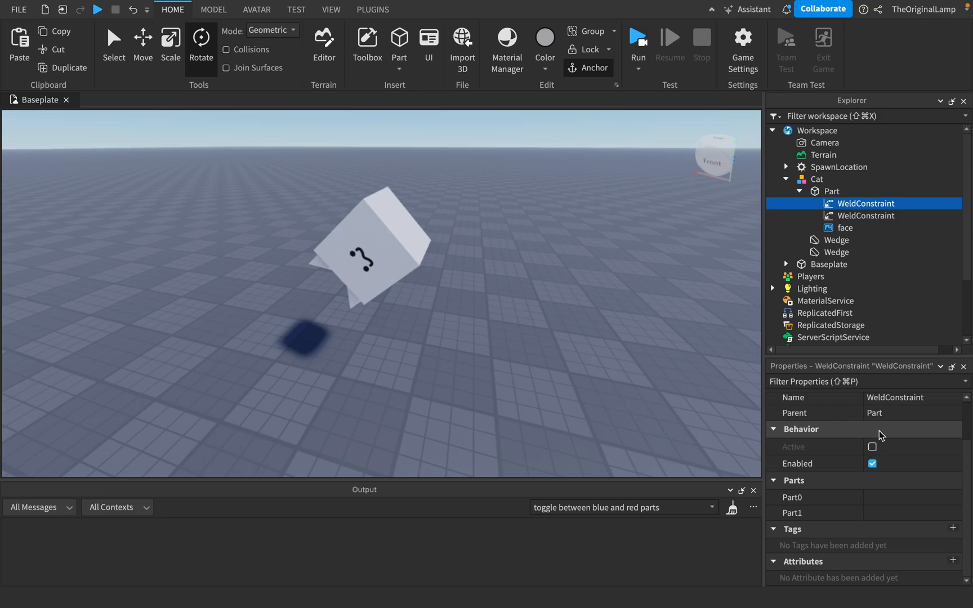
pyautogui.click(799, 497)
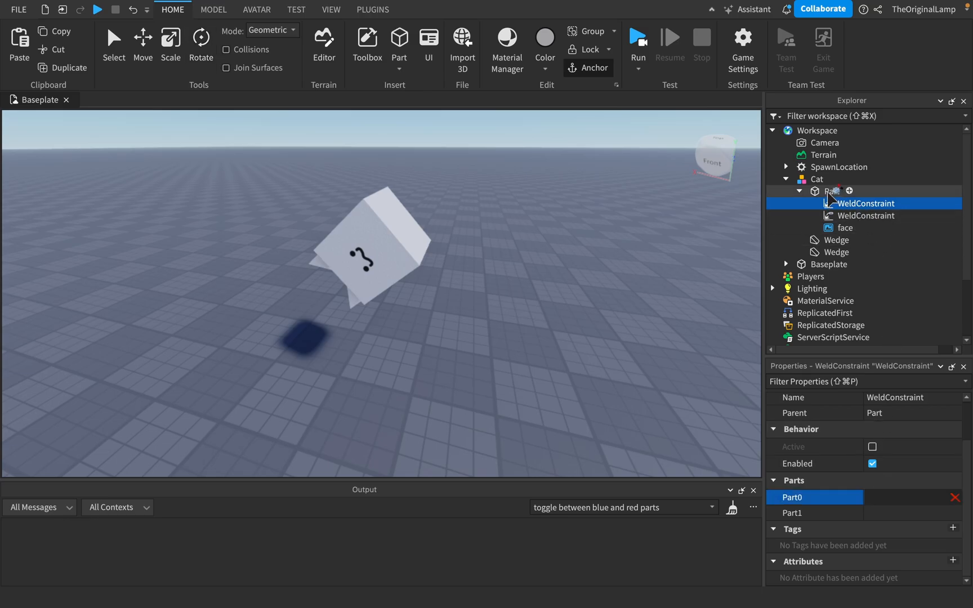
pyautogui.click(865, 215)
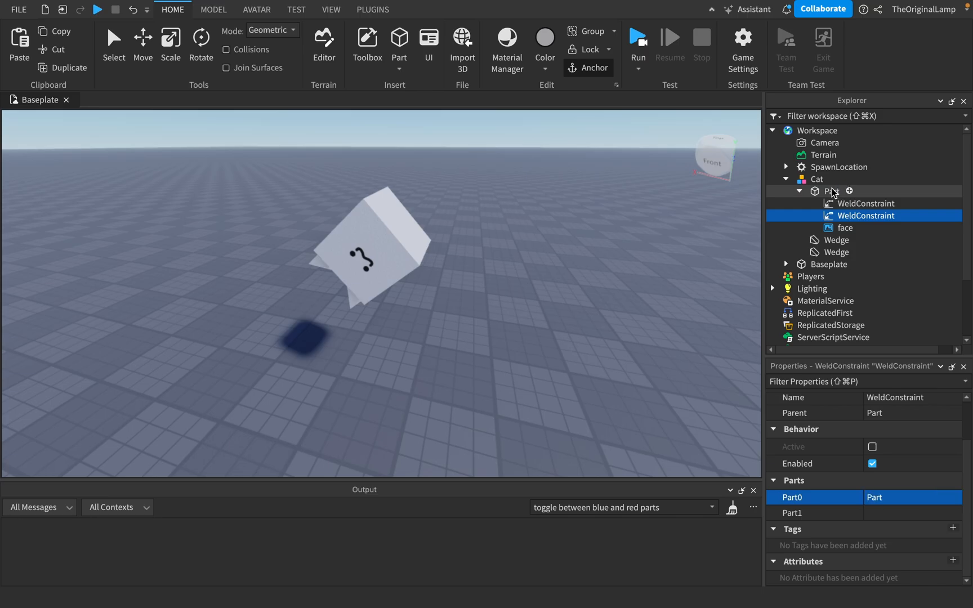
pyautogui.click(865, 203)
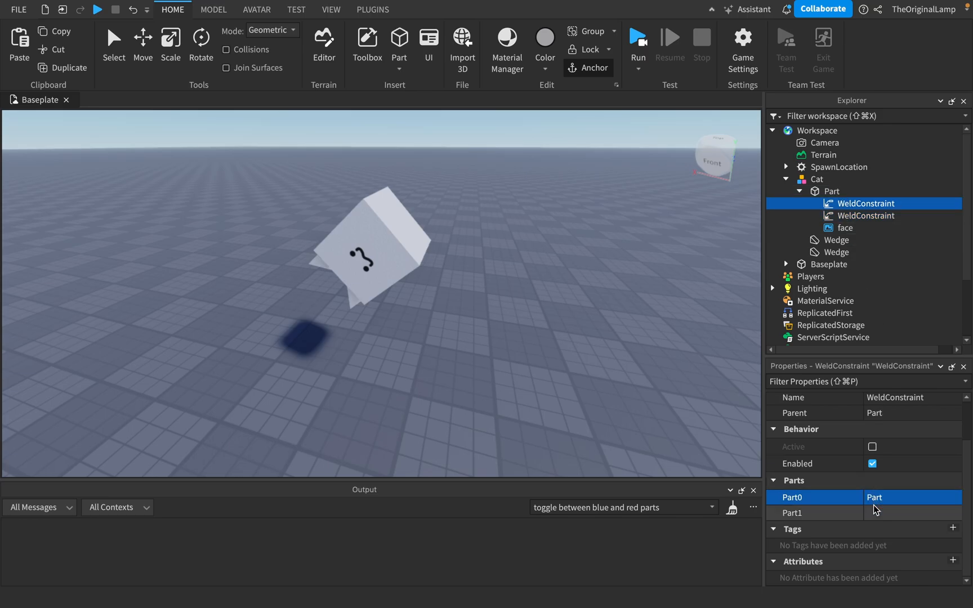
pyautogui.moveTo(823, 235)
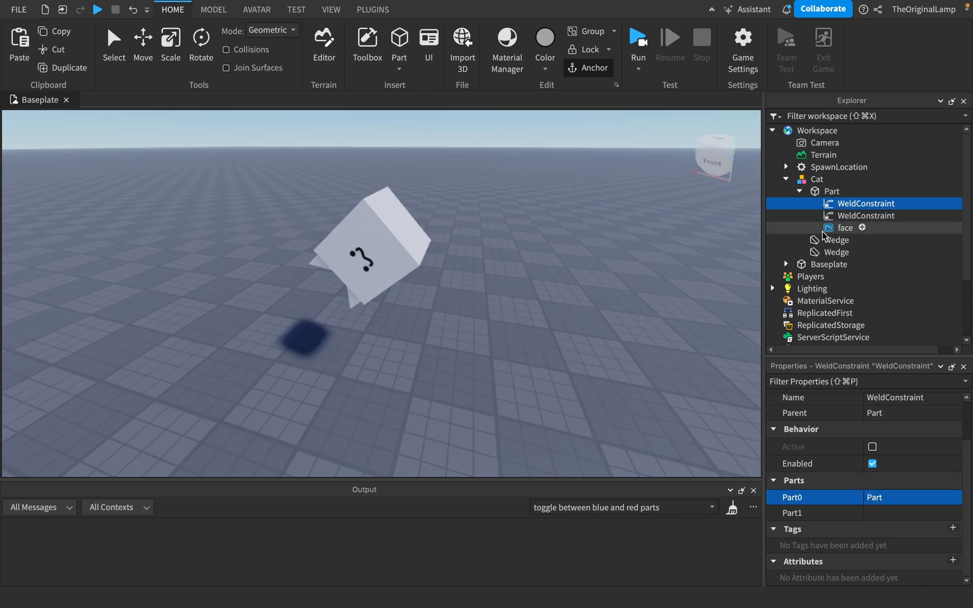
pyautogui.moveTo(867, 196)
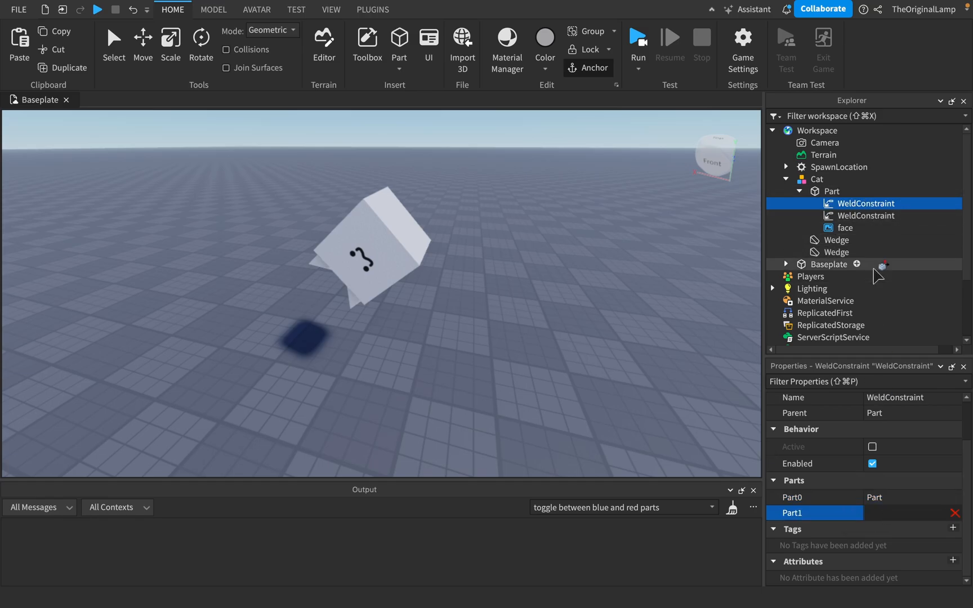
pyautogui.click(865, 215)
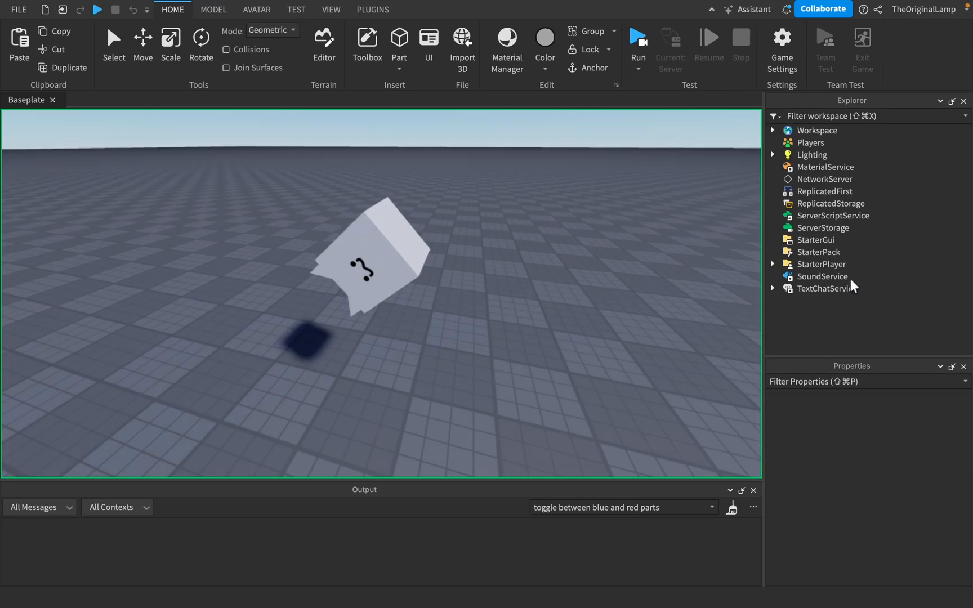
pyautogui.click(638, 39)
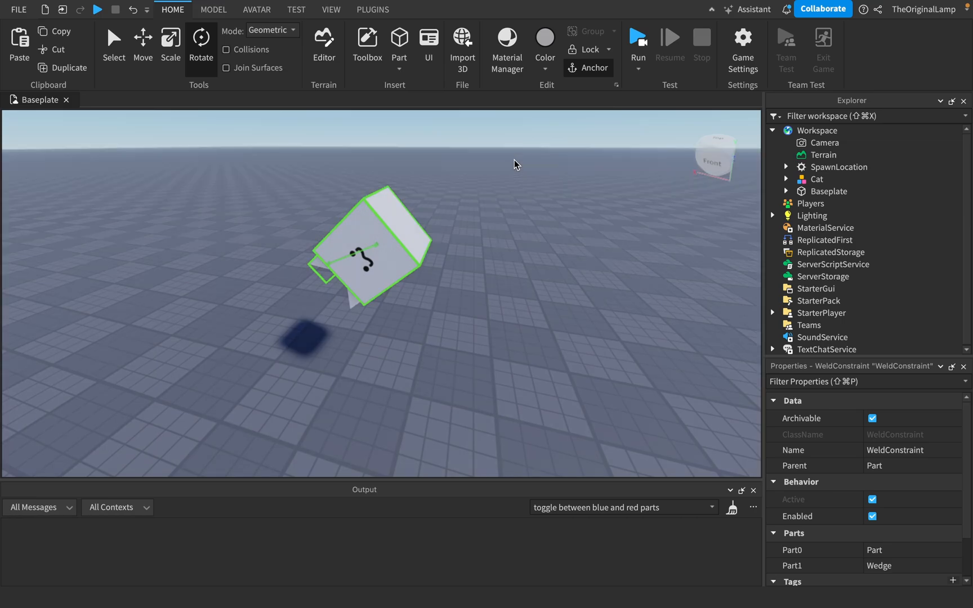
pyautogui.moveTo(843, 181)
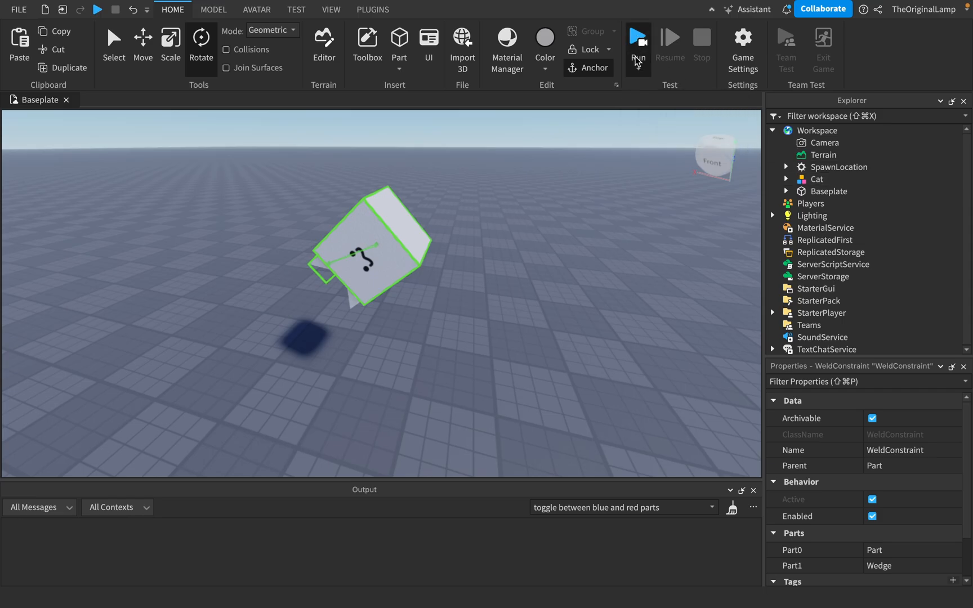
# - Run a play test, then select the cat's body part under Workspace and scroll to its CFrame
pyautogui.click(639, 38)
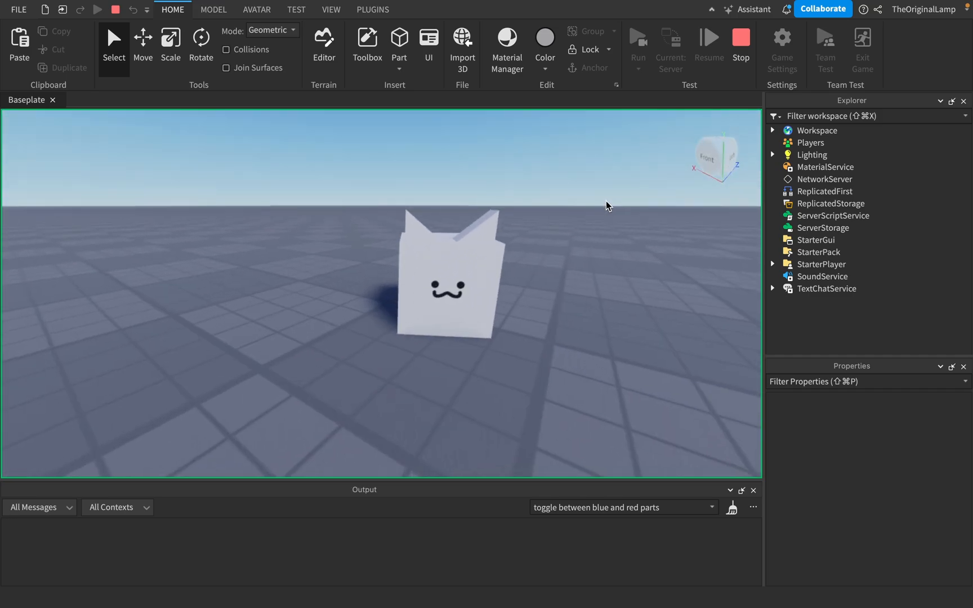
pyautogui.click(772, 130)
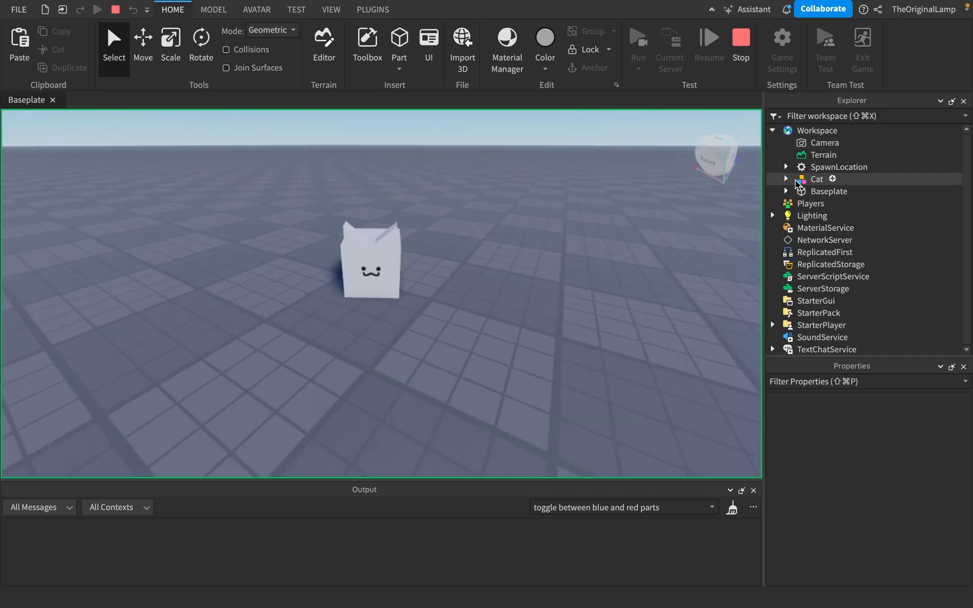
pyautogui.click(786, 178)
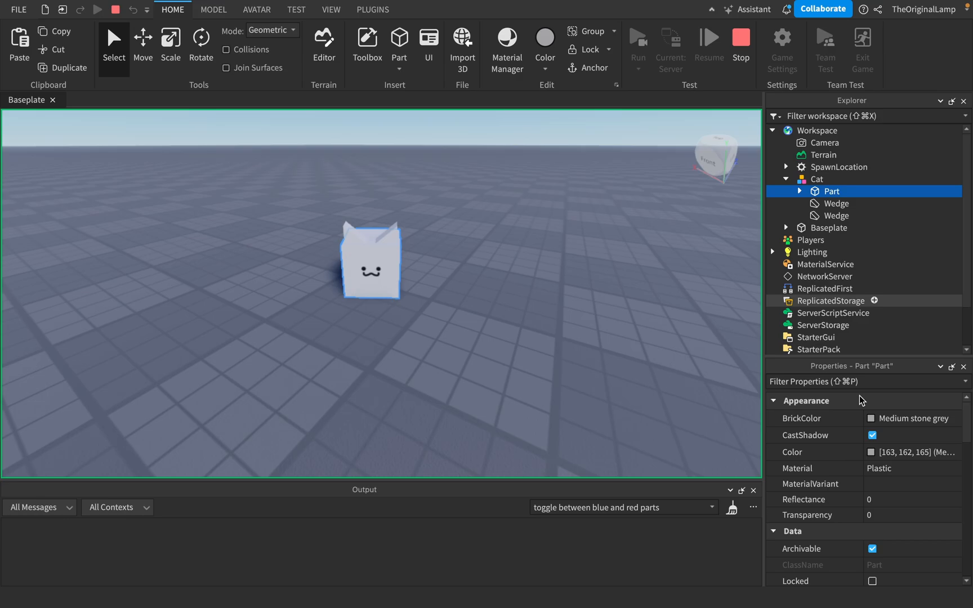
pyautogui.scroll(-3)
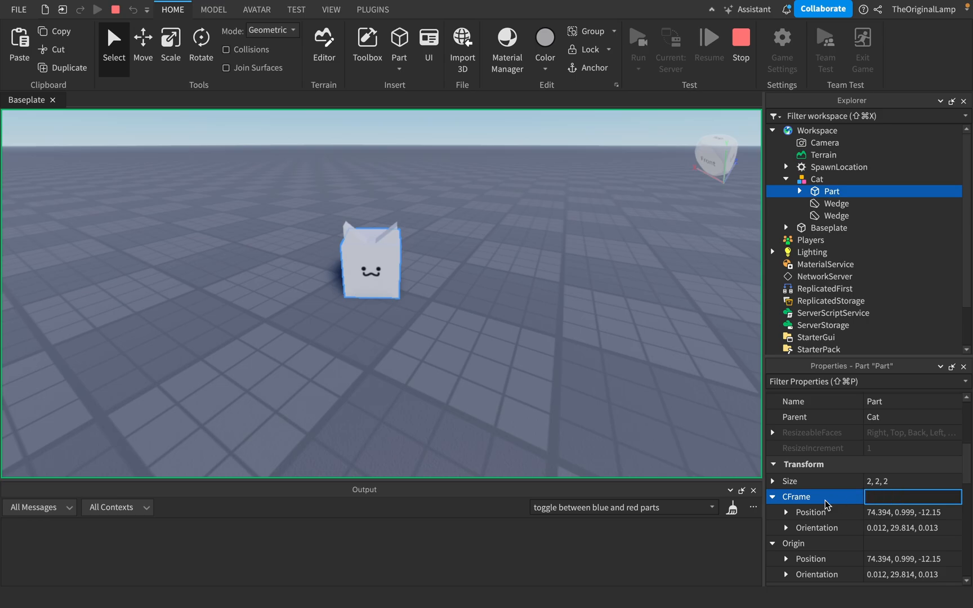
# - Change the body's X position to 75, 77, then 80, and confirm a wedge ear follows to 80.19
pyautogui.click(786, 511)
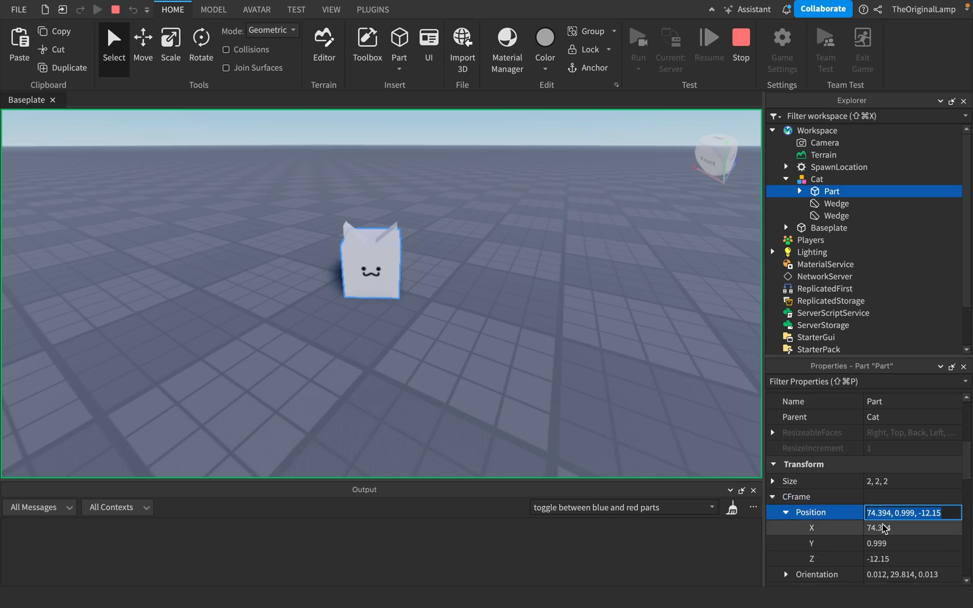
pyautogui.write('75')
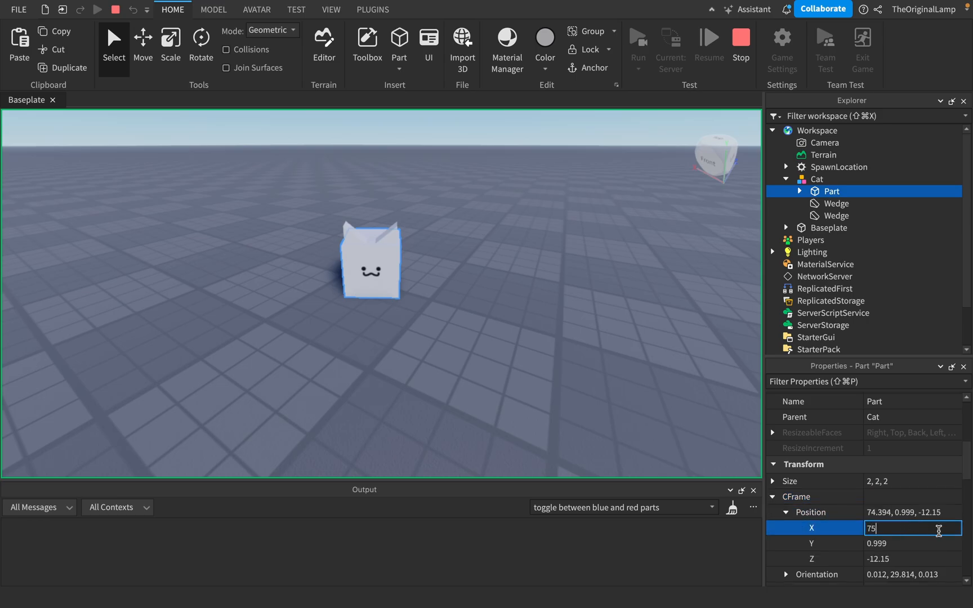
pyautogui.press('Enter')
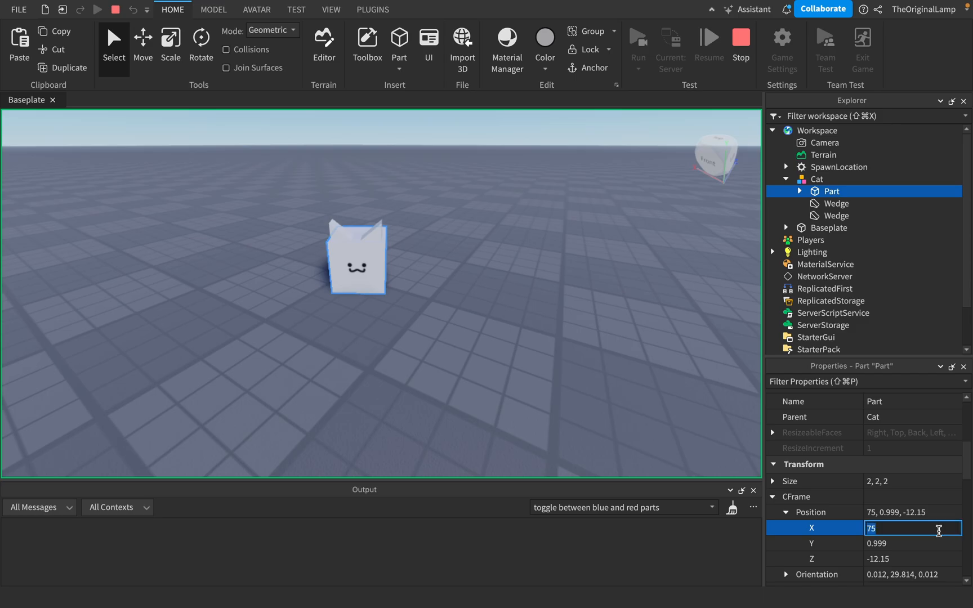
pyautogui.write('77')
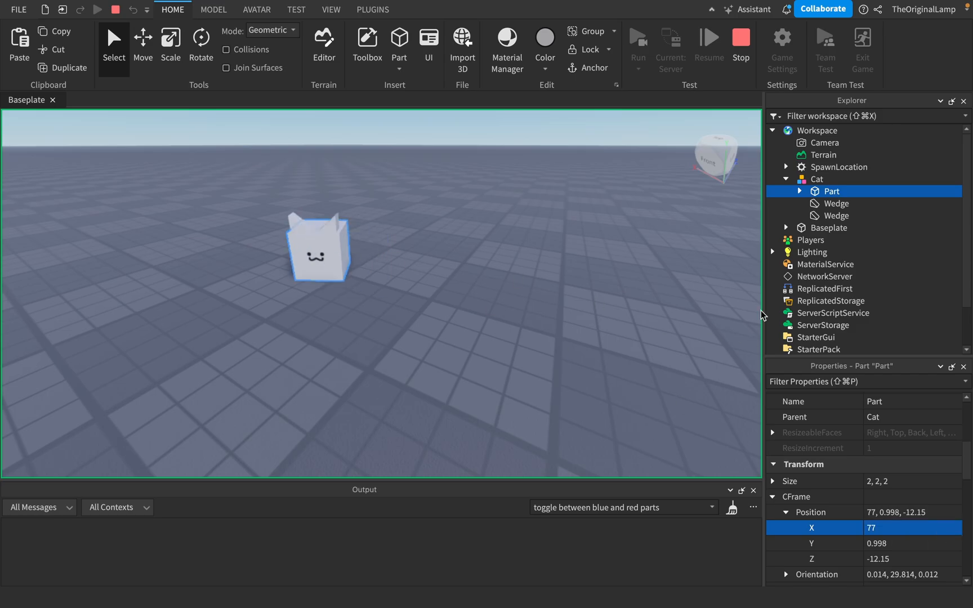
pyautogui.click(904, 544)
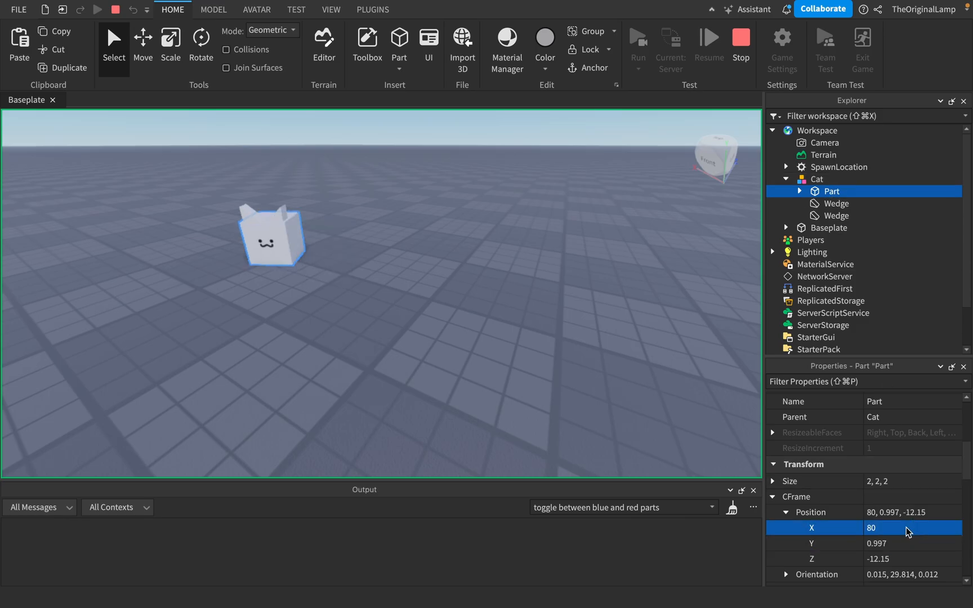
pyautogui.click(836, 203)
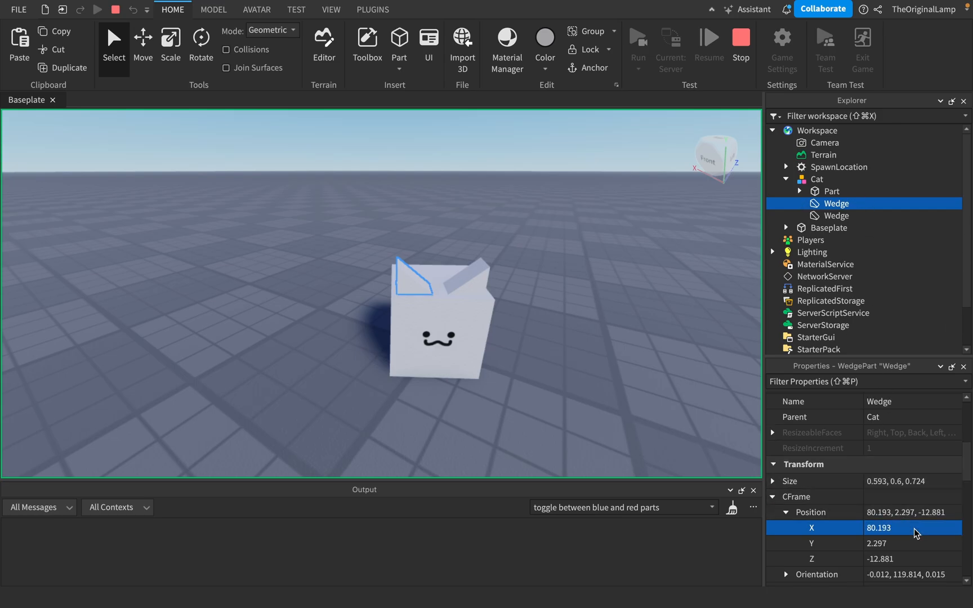
pyautogui.click(909, 528)
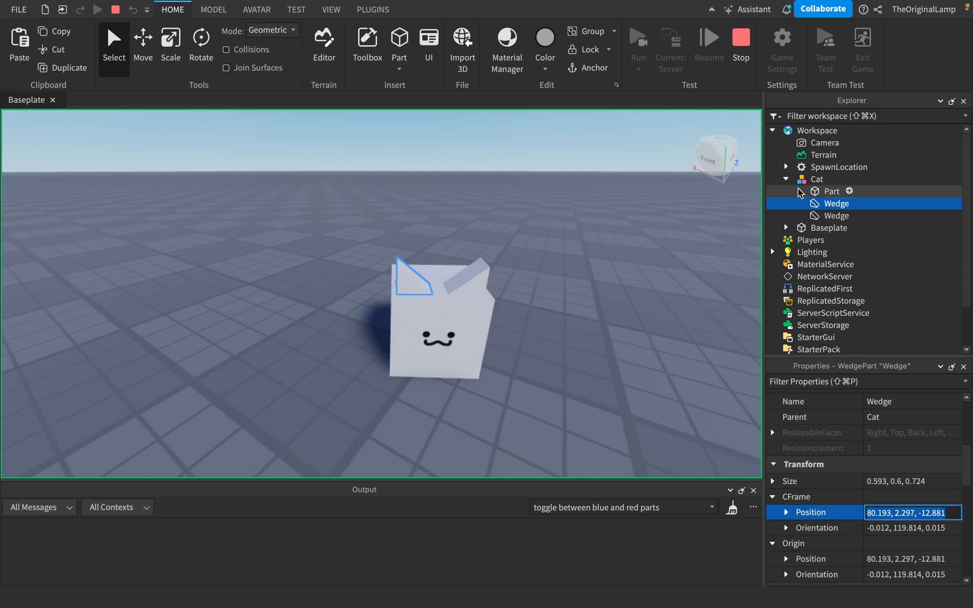
pyautogui.click(832, 191)
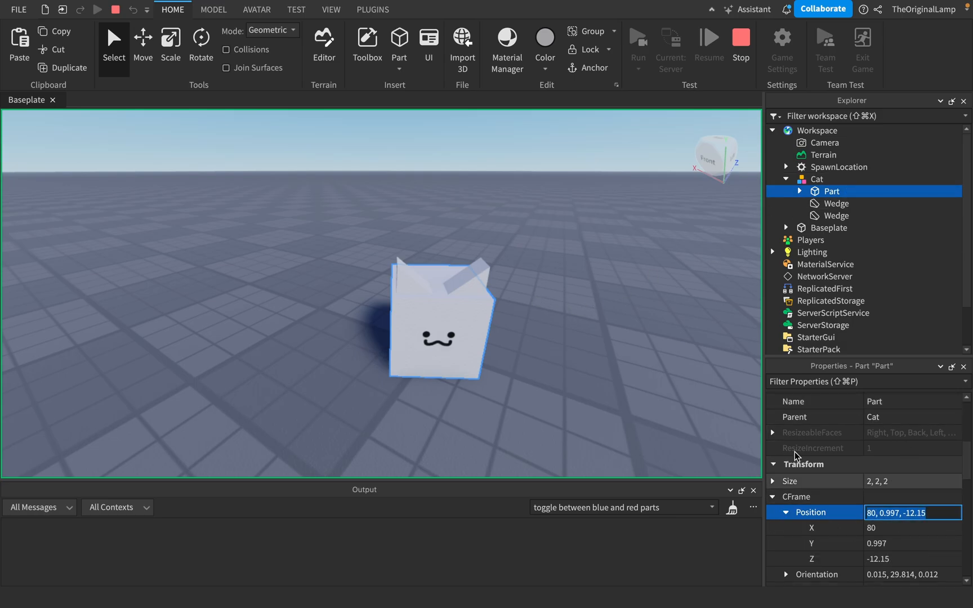
pyautogui.click(836, 203)
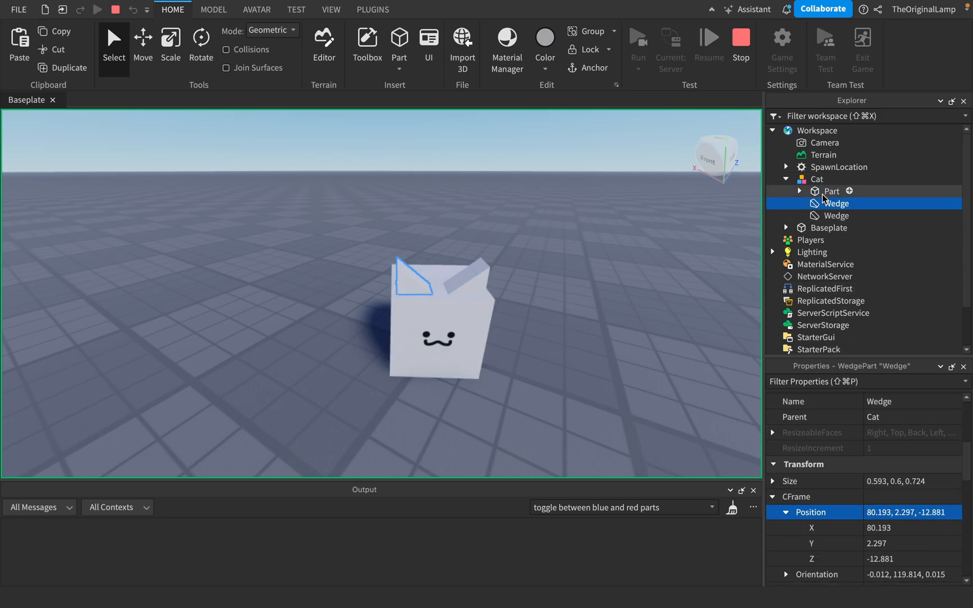
pyautogui.click(831, 191)
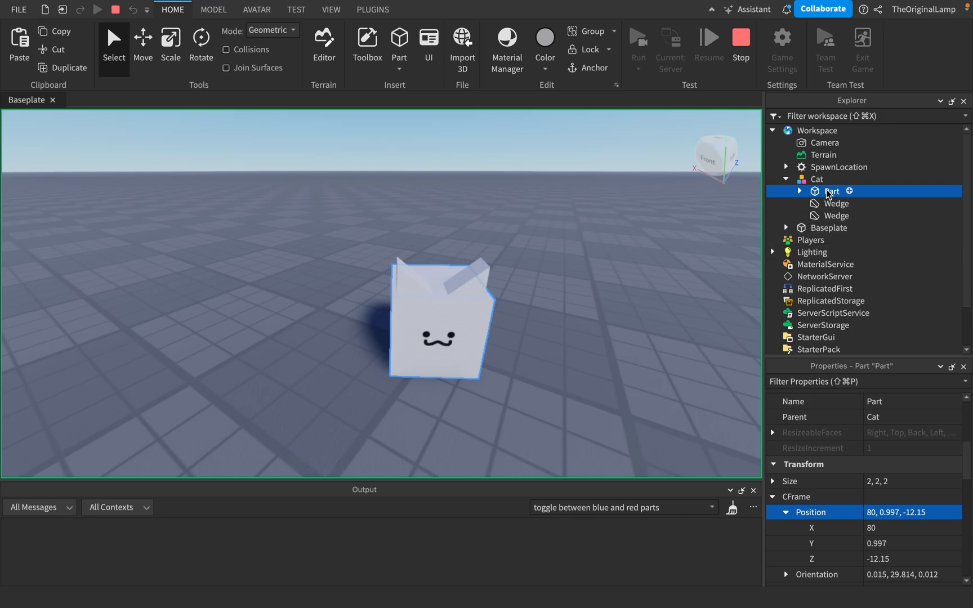
pyautogui.moveTo(798, 512)
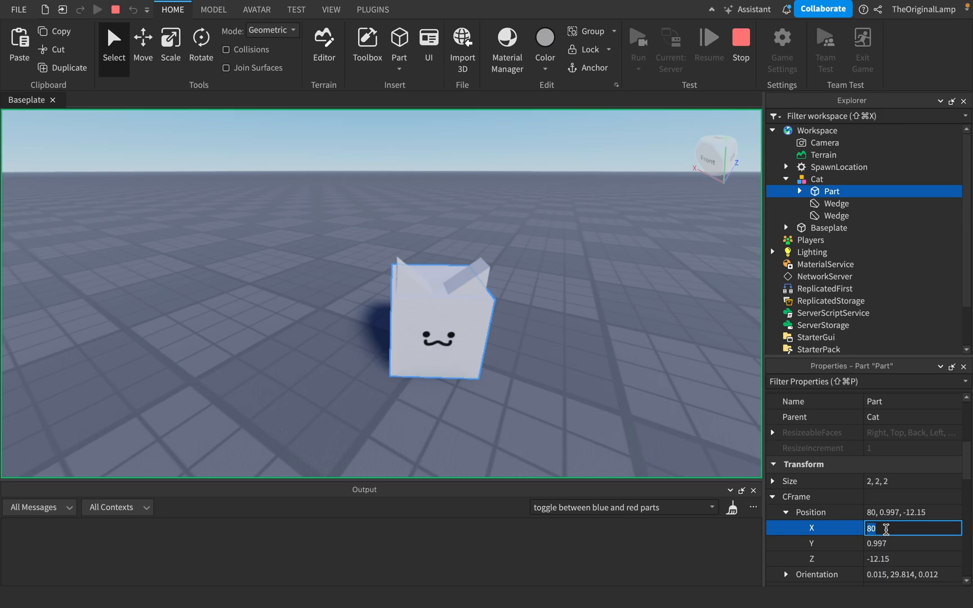
pyautogui.click(637, 303)
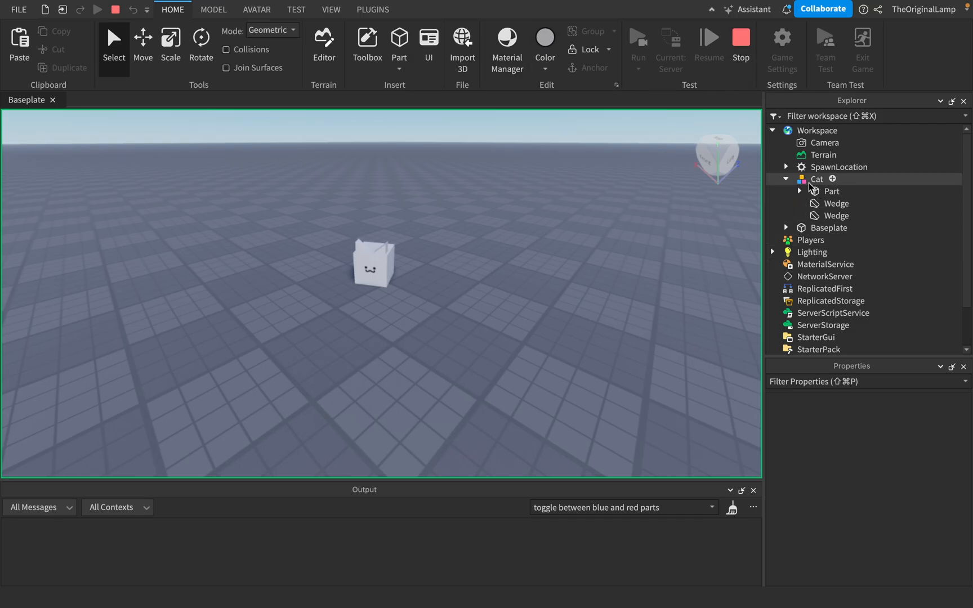
# - Confirm the Cat's PrimaryPart is Part, then view the first active weld constraint under it
pyautogui.click(838, 167)
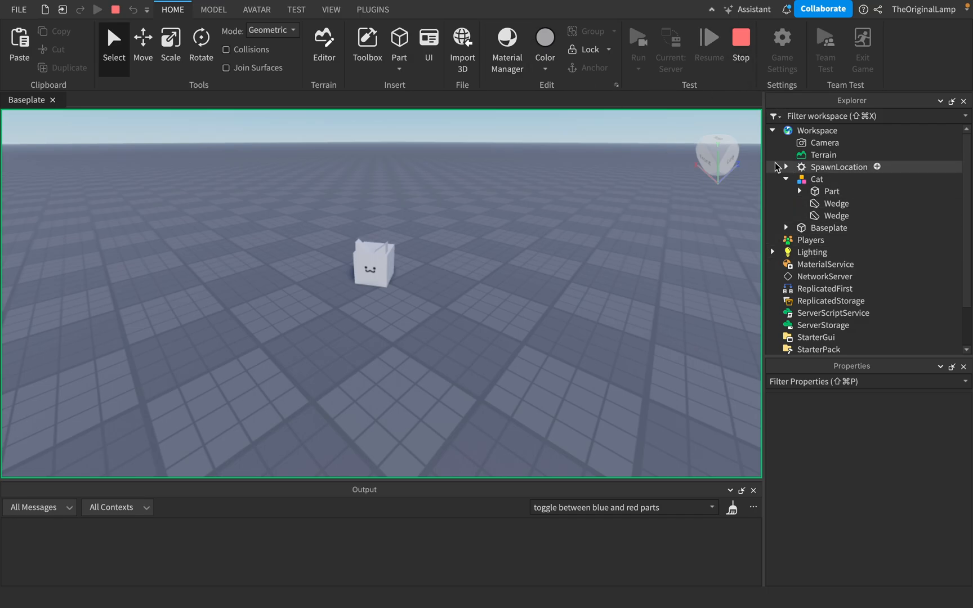
pyautogui.click(831, 191)
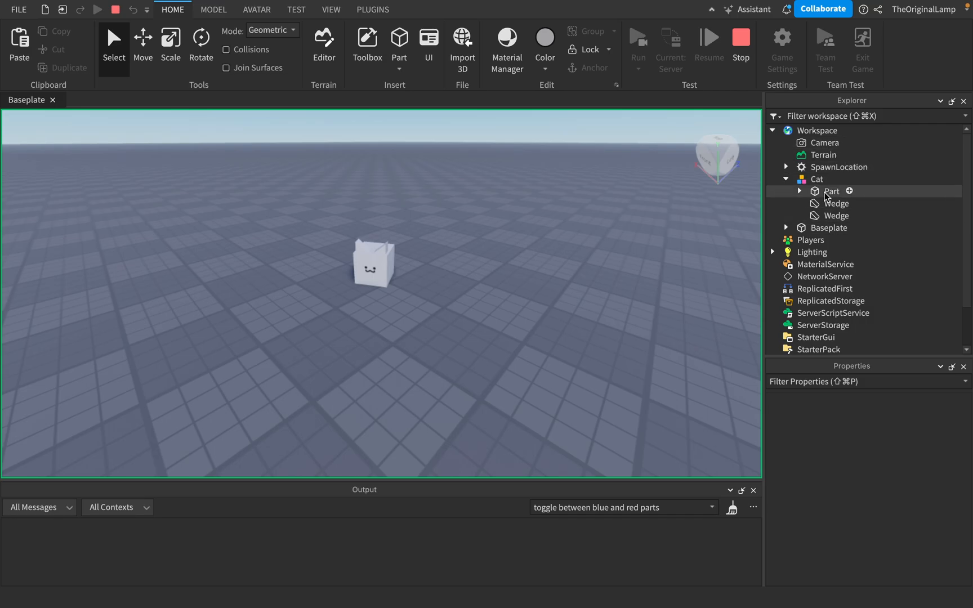
pyautogui.click(816, 179)
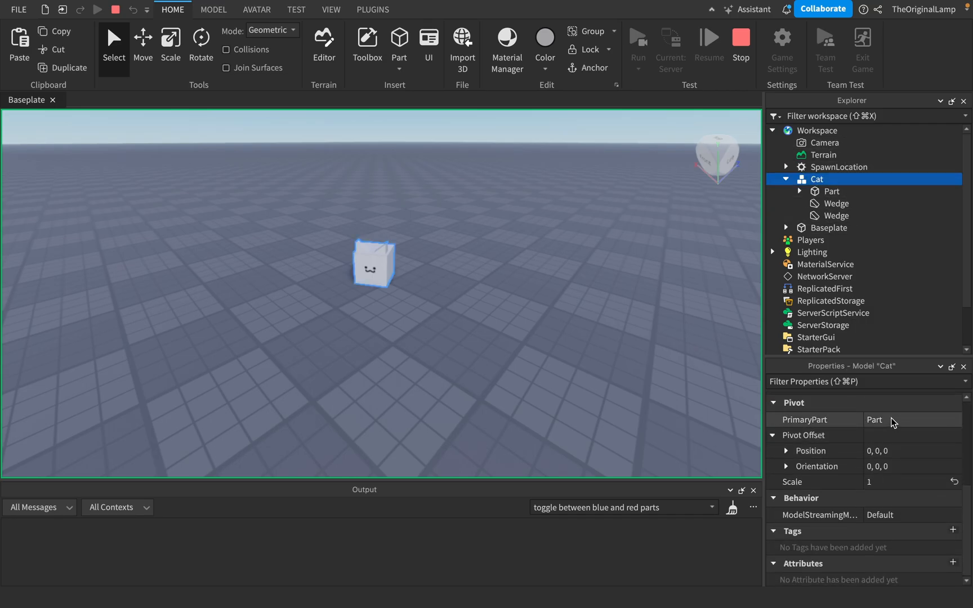
pyautogui.click(799, 191)
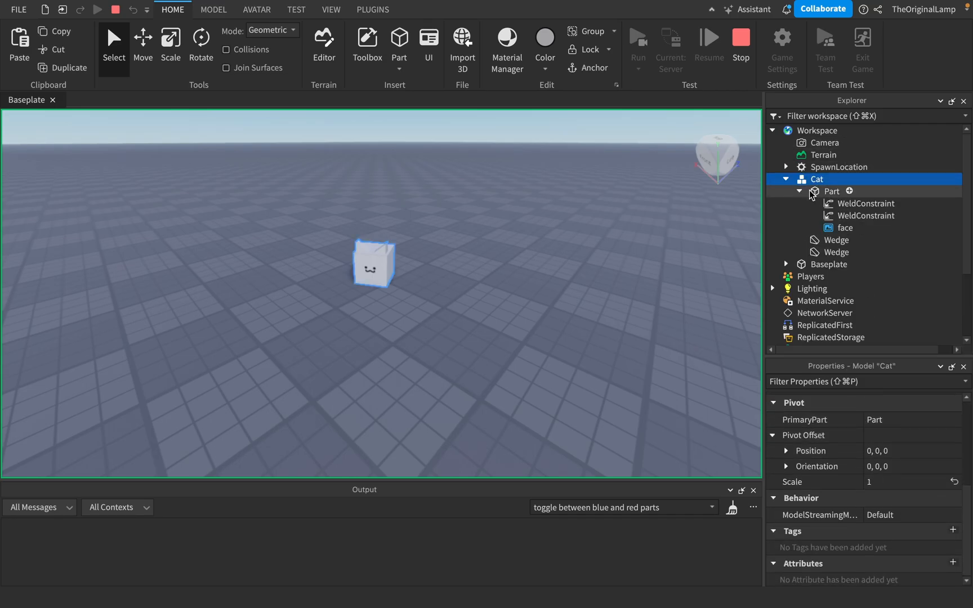
pyautogui.click(865, 203)
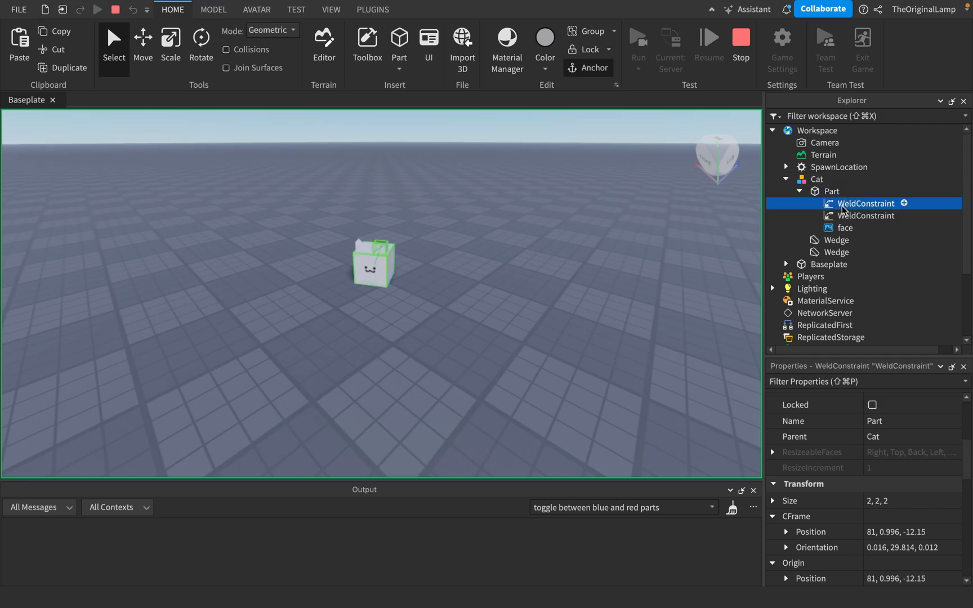
pyautogui.click(866, 203)
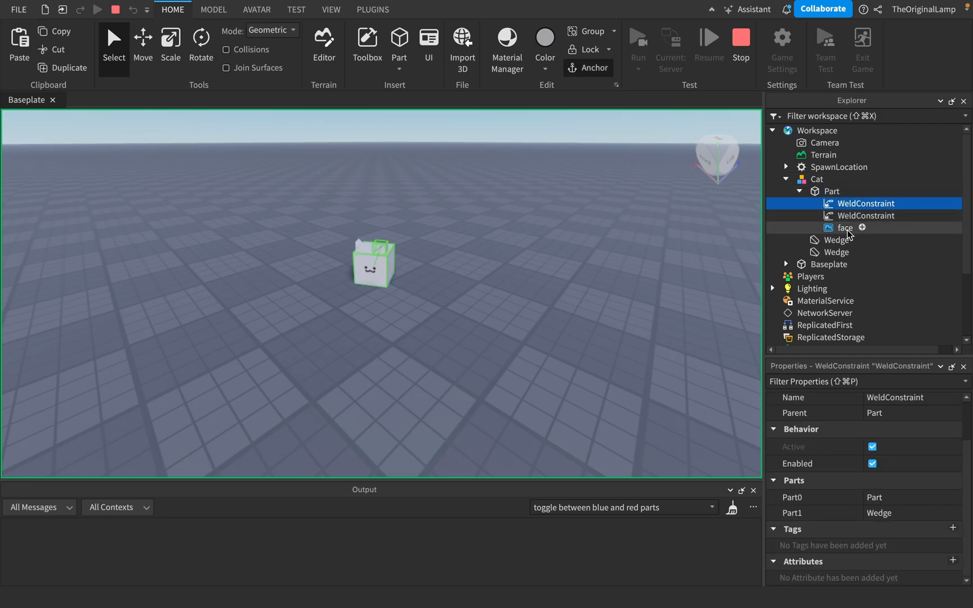